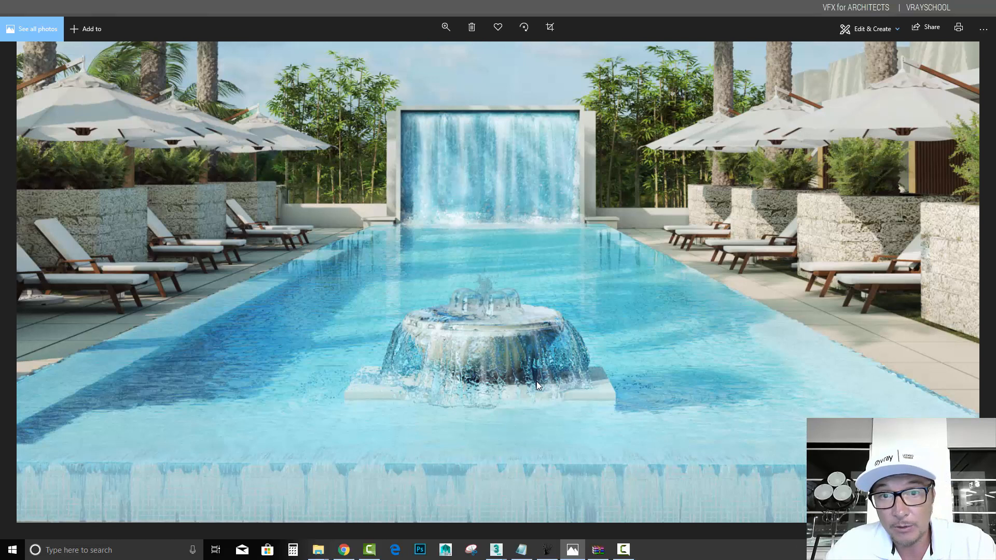
mouse_move(509, 342)
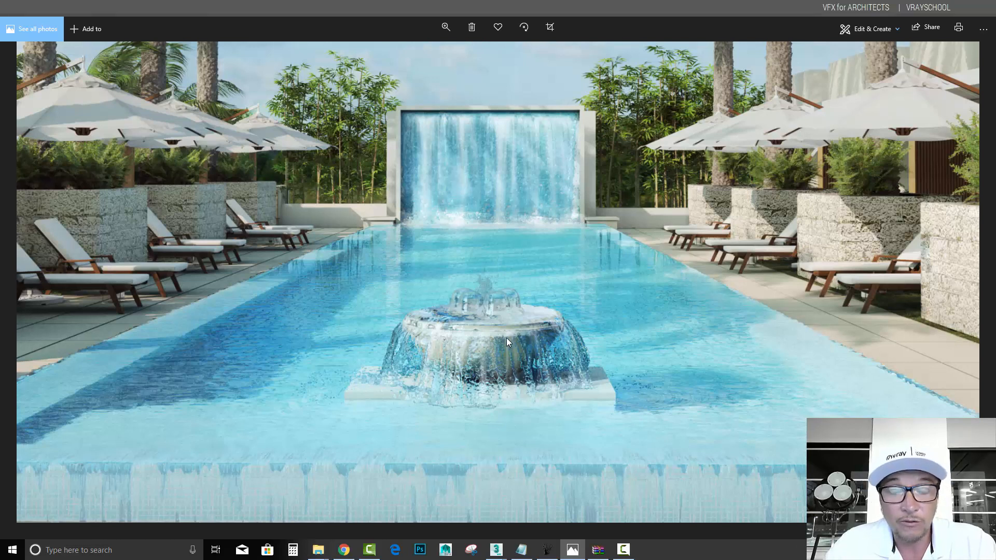
mouse_move(446, 125)
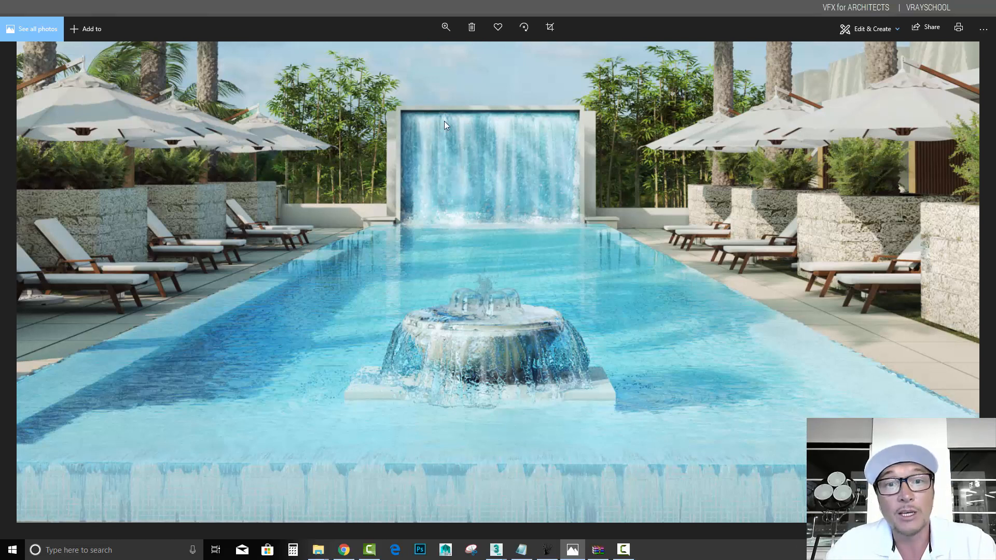
mouse_move(467, 156)
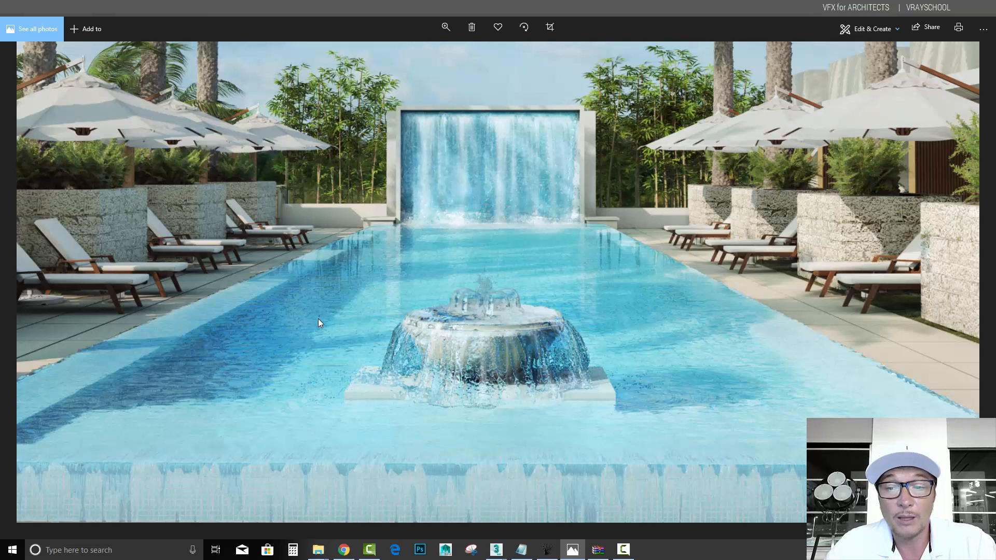
mouse_move(335, 333)
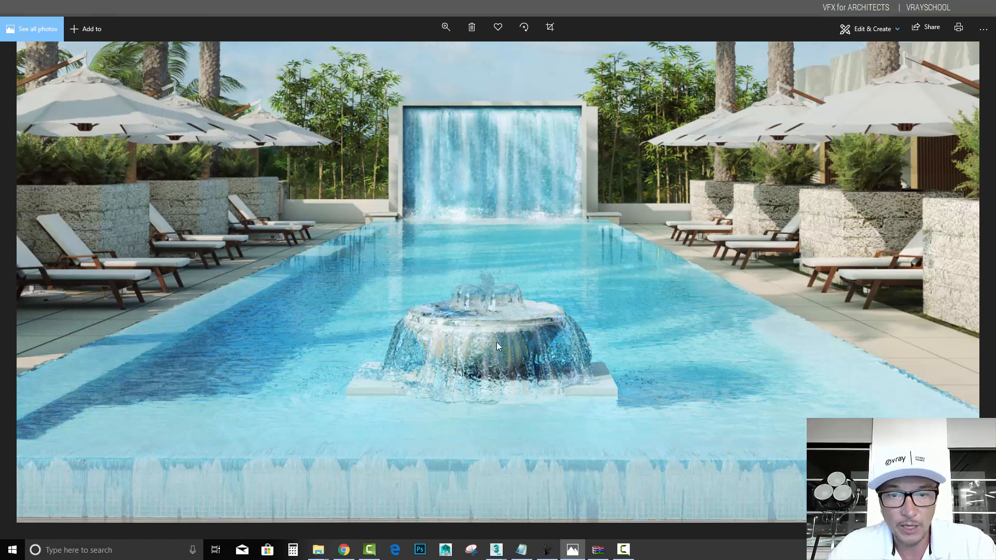
mouse_move(514, 337)
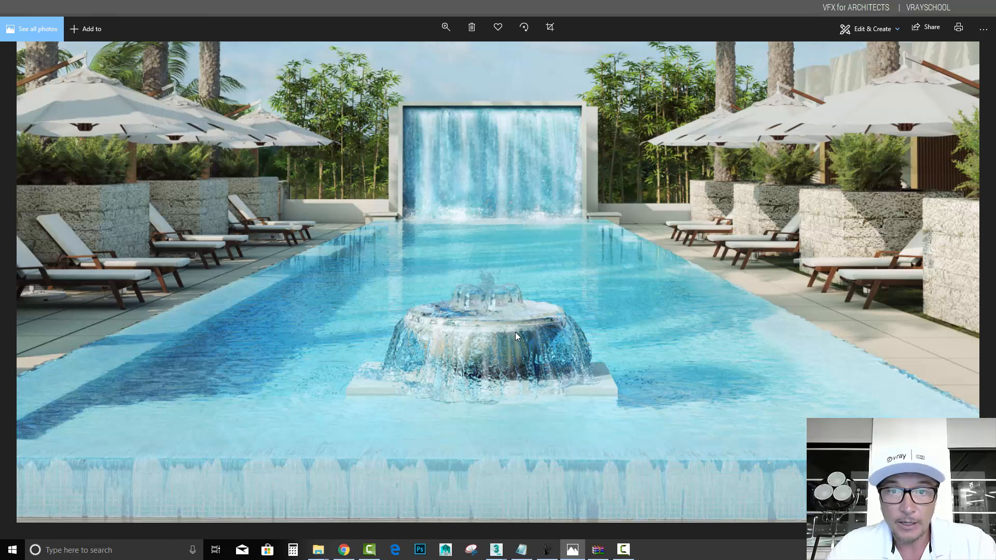
mouse_move(519, 320)
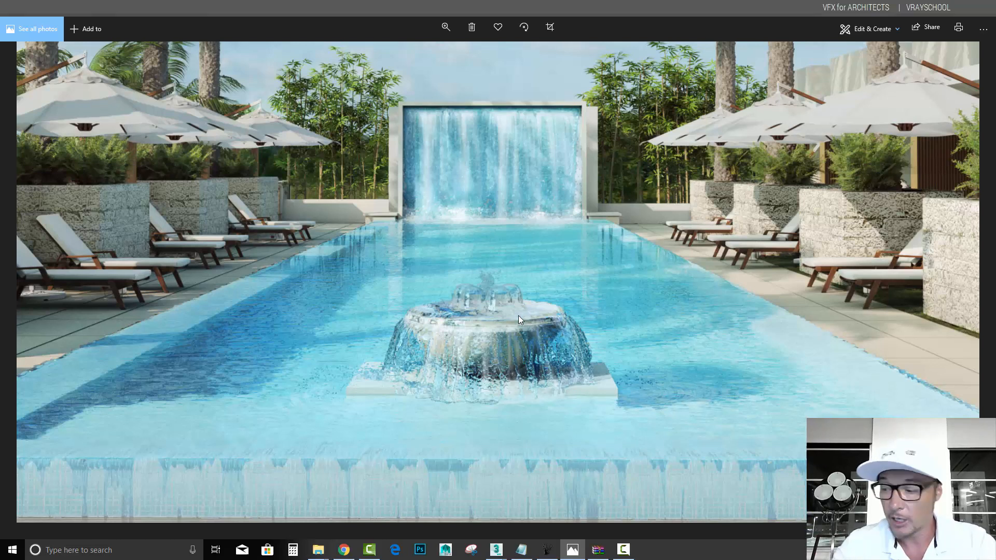
mouse_move(559, 290)
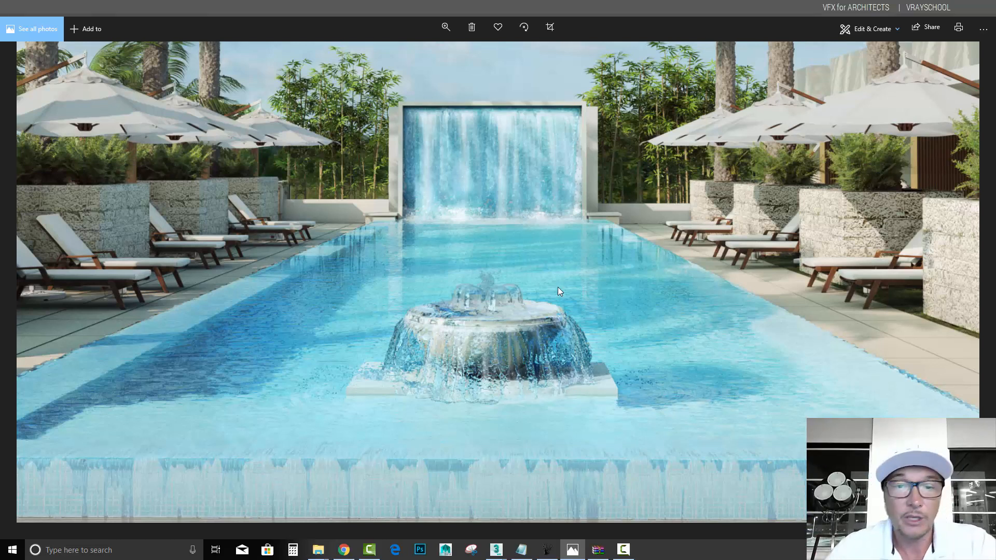
mouse_move(526, 338)
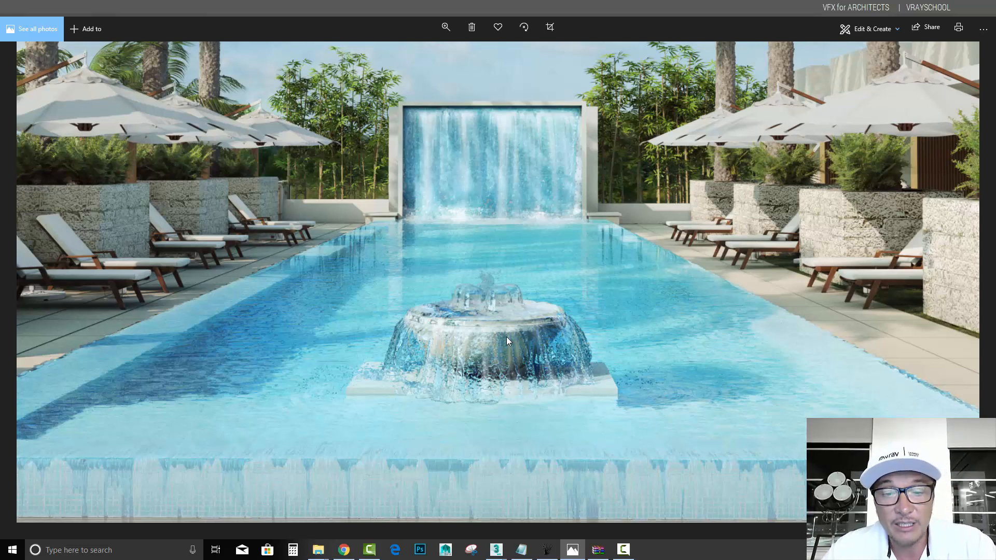
mouse_move(675, 345)
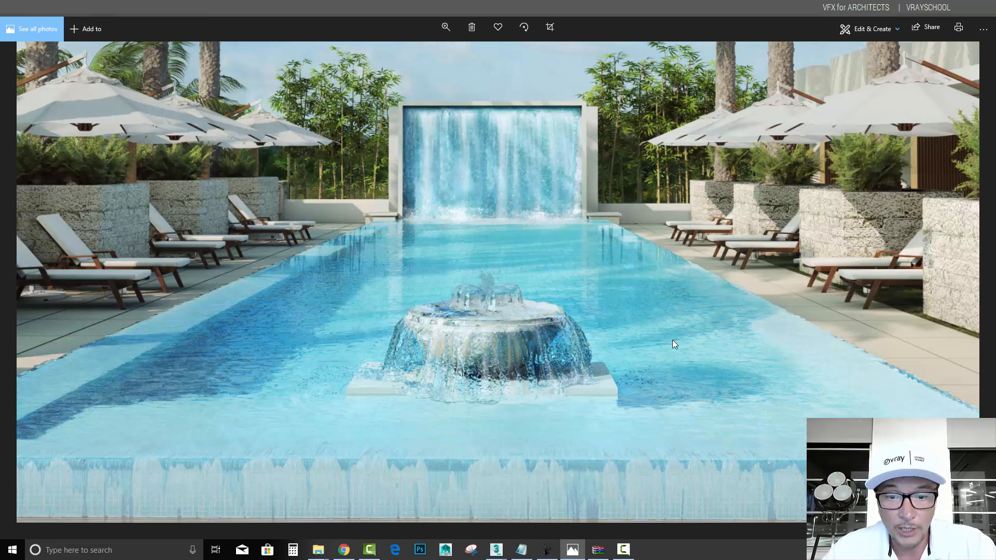
mouse_move(495, 550)
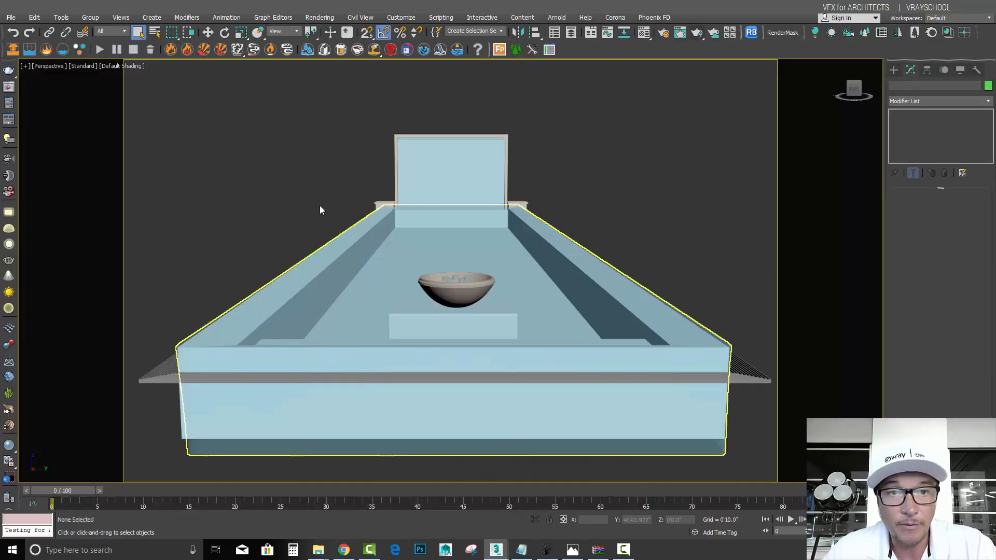
mouse_move(430, 204)
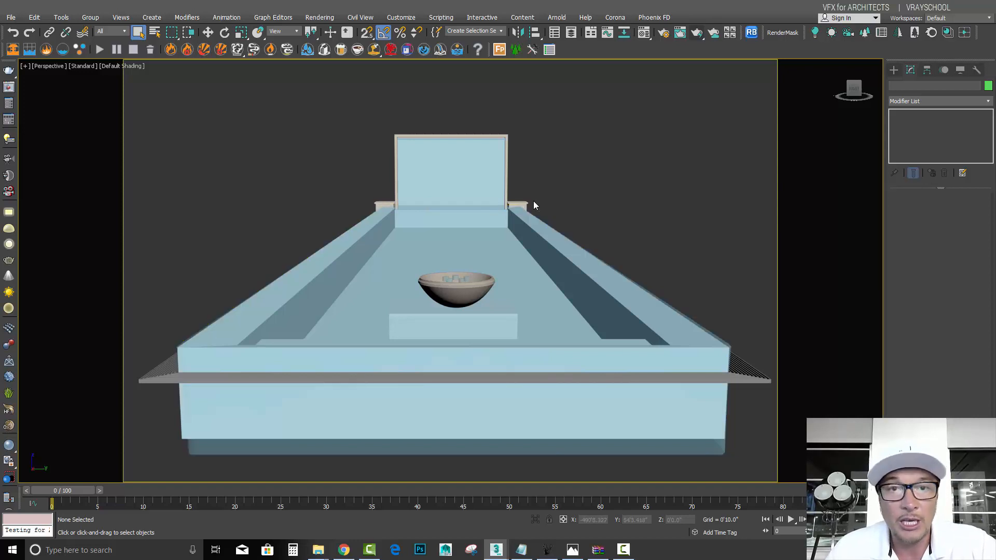
Zoom the Perspective viewport in on the fountain bowl and its emitter shapes
click(474, 291)
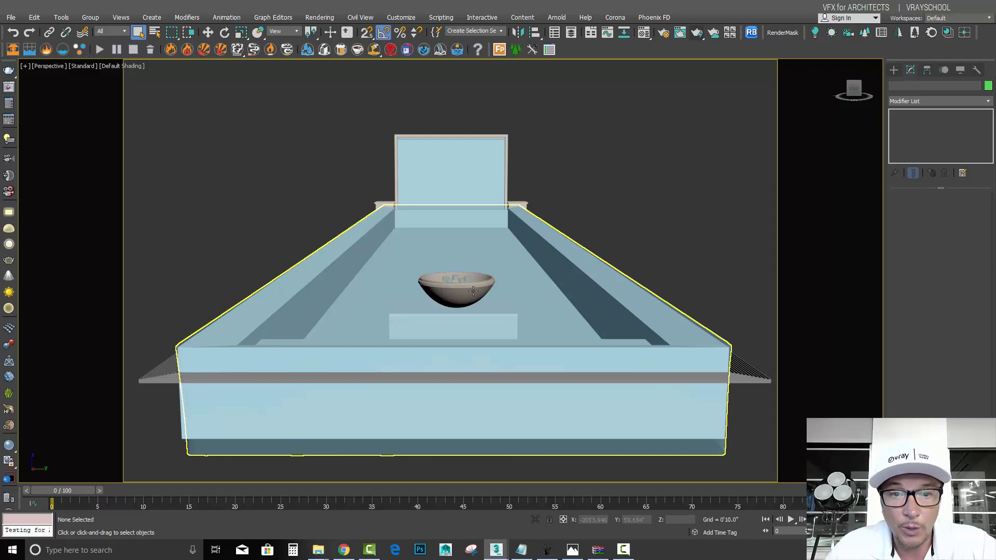
mouse_move(496, 290)
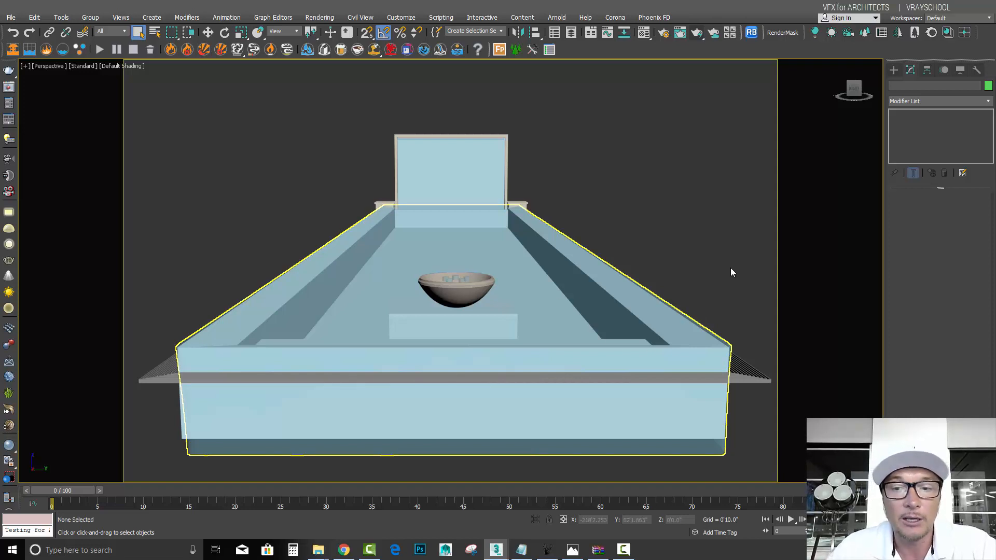
mouse_move(545, 278)
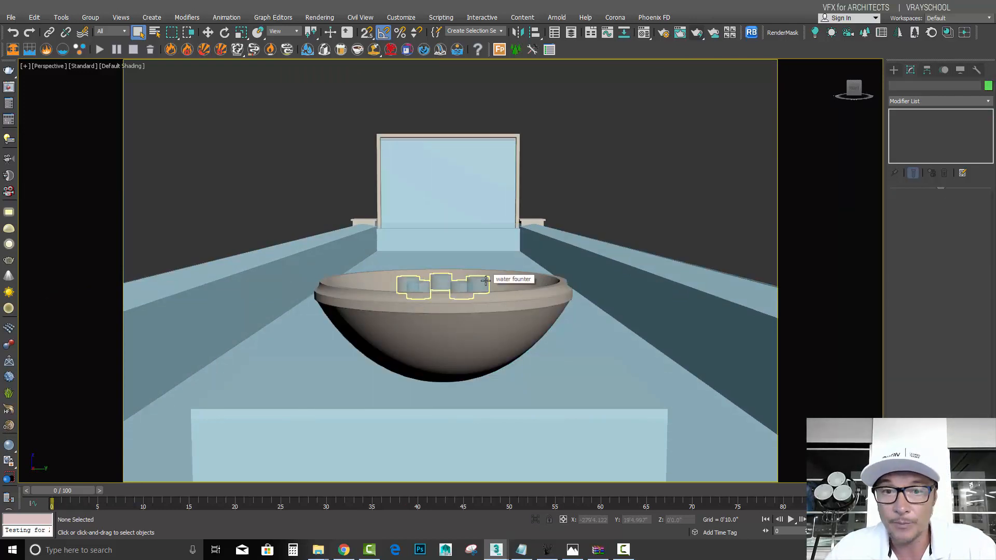
click(441, 17)
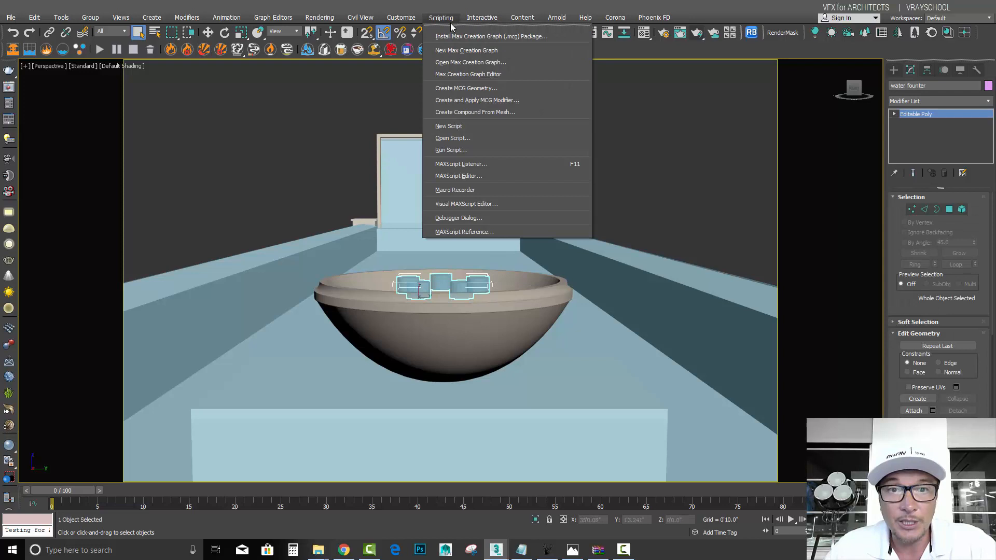
click(401, 17)
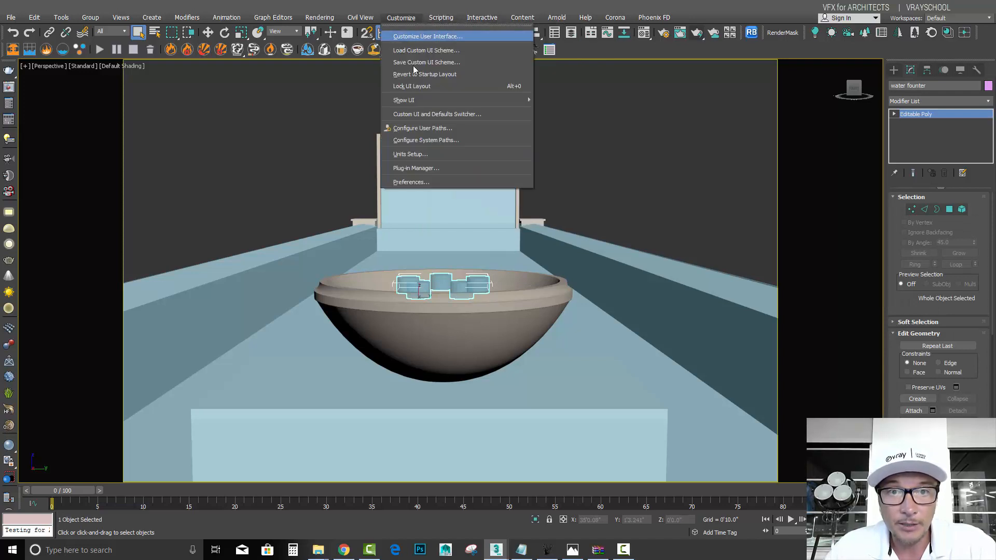
click(410, 154)
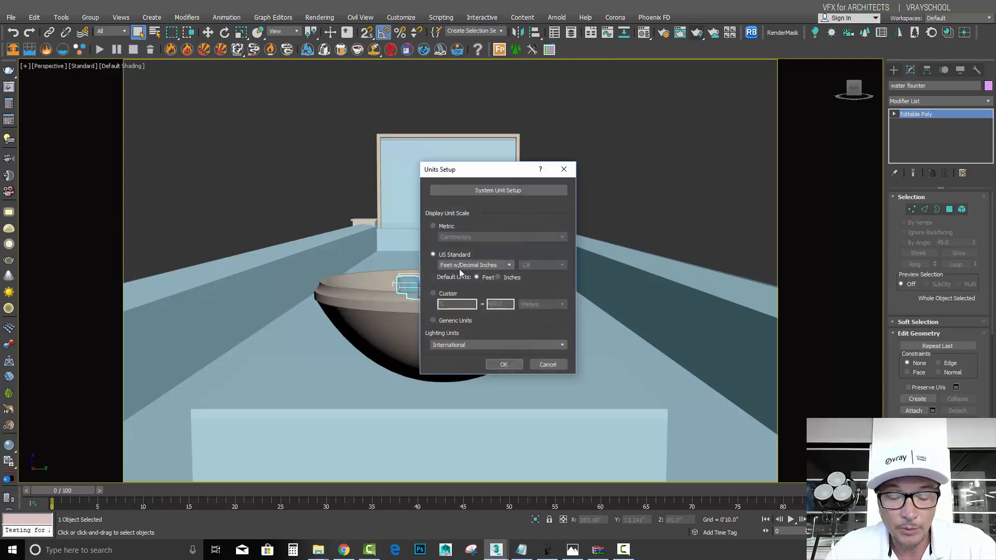
click(499, 190)
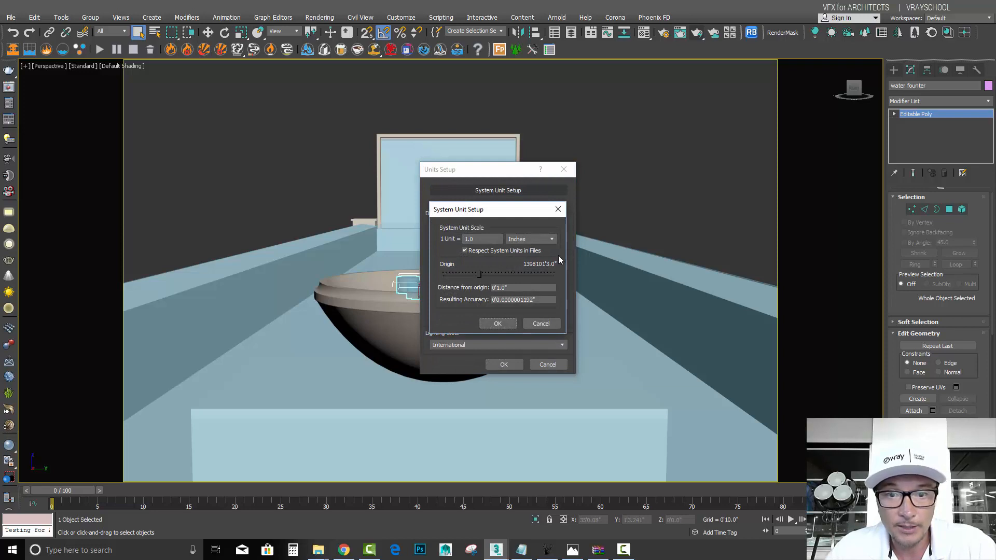
mouse_move(445, 306)
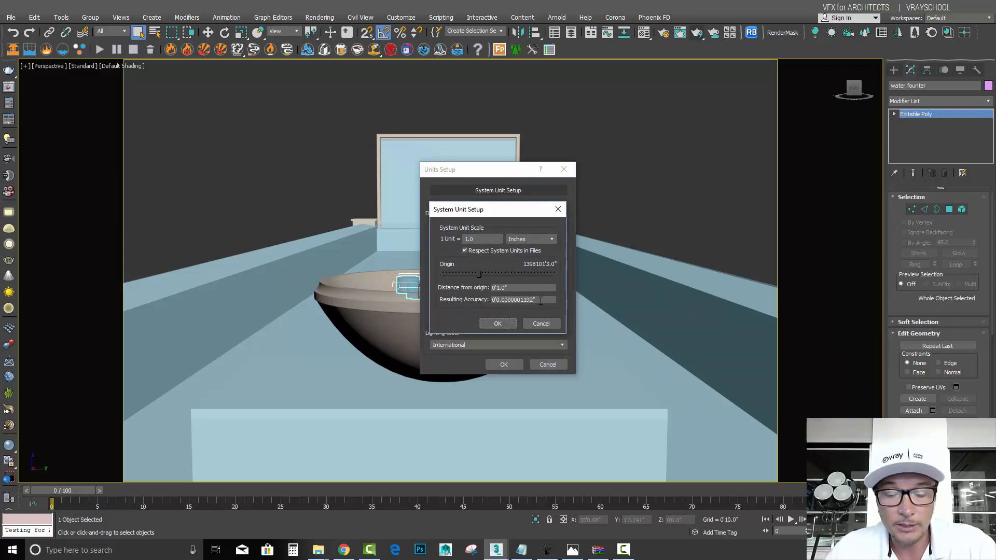
click(558, 209)
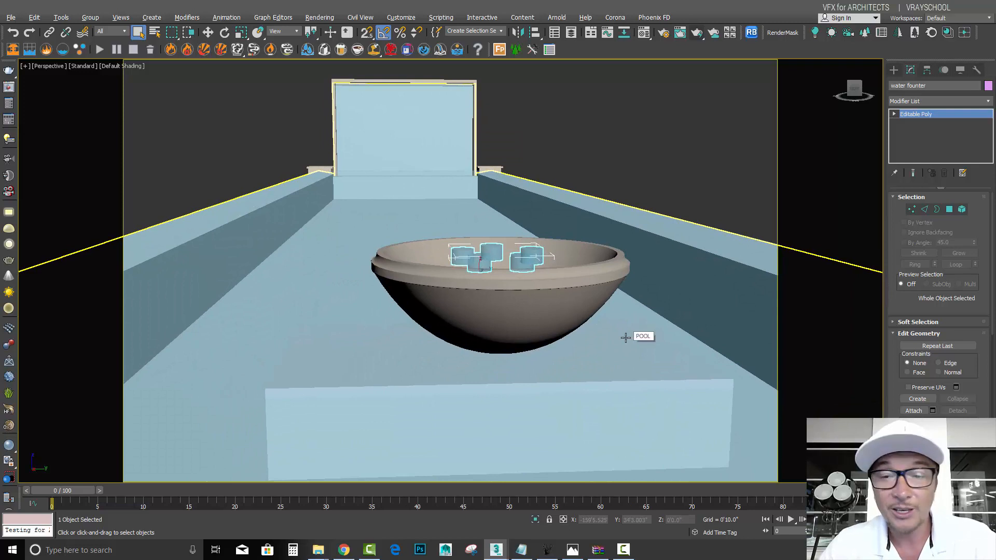
Reframe the view on the fountain bowl and clear the current selection
drag(625, 336, 566, 320)
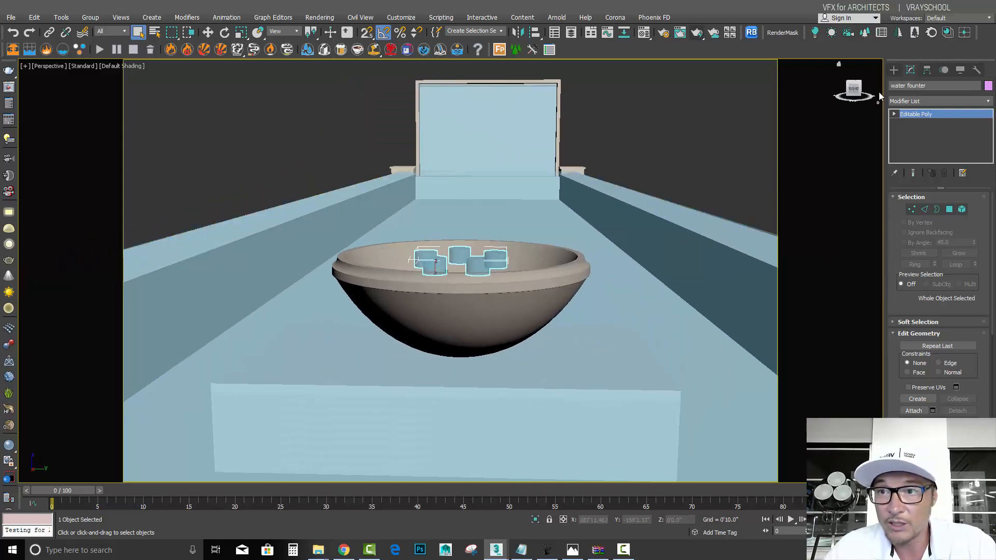
click(894, 70)
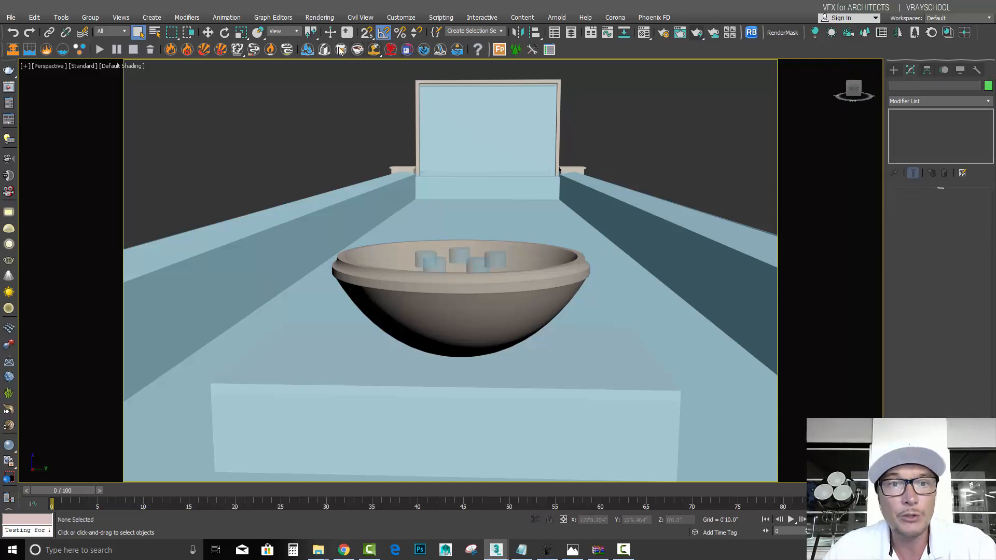
mouse_move(307, 50)
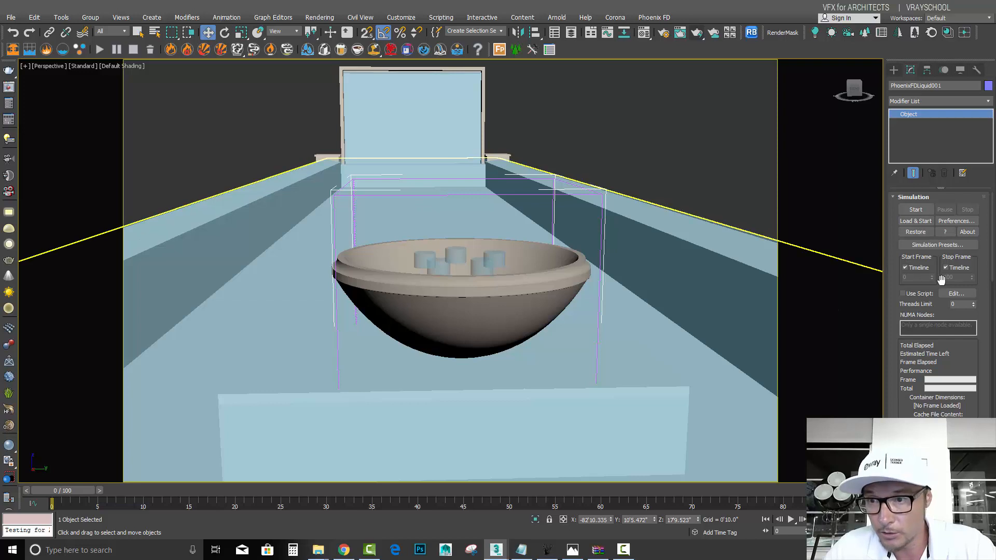
Increase the simulator grid Y size from 107 to 241 cells
scroll(down, 3)
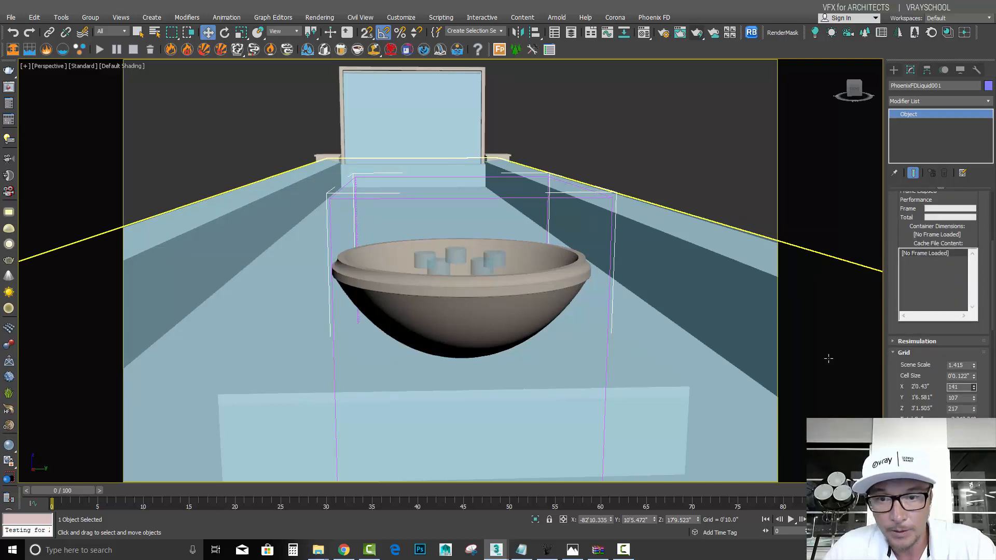
click(974, 395)
text(241)
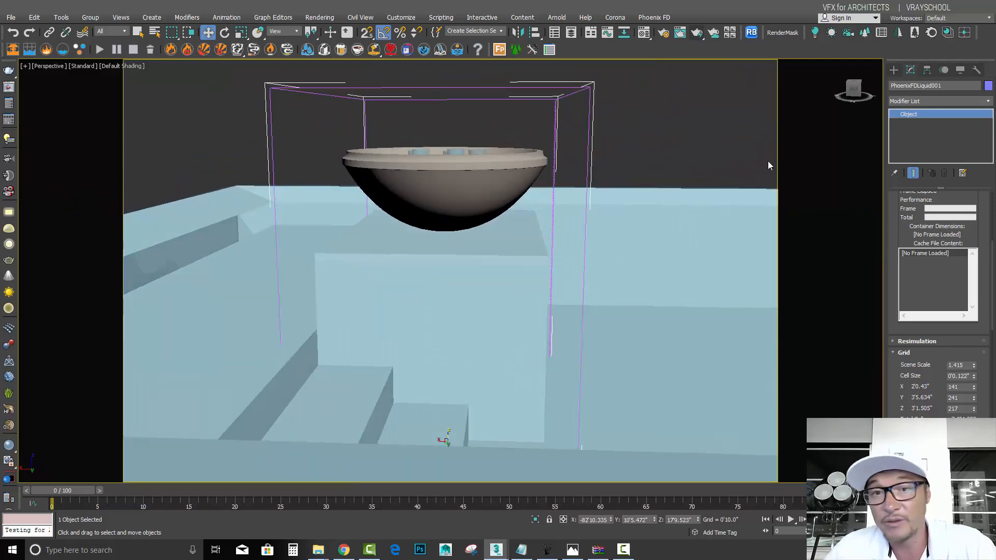
mouse_move(799, 134)
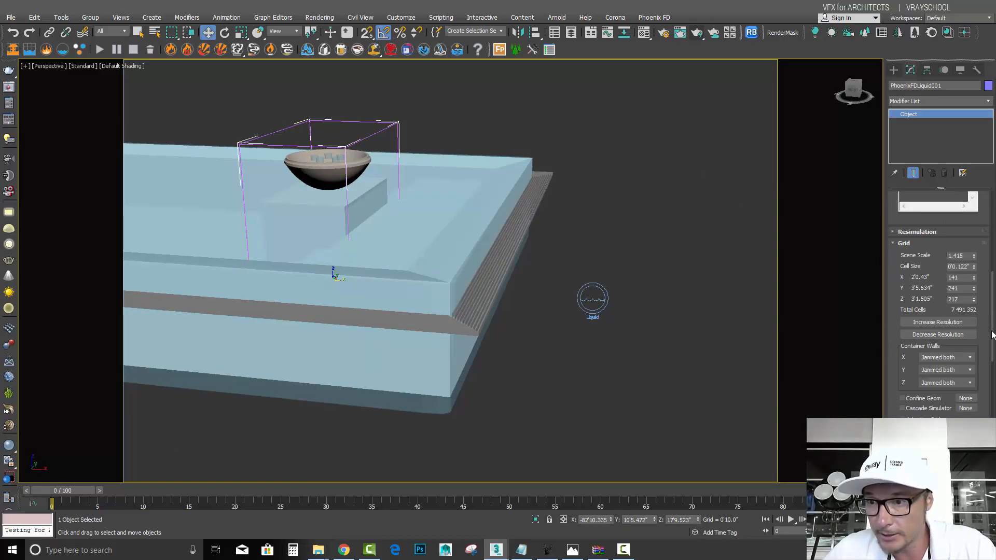
Set the container walls to Jammed both and start the liquid simulation
scroll(down, 3)
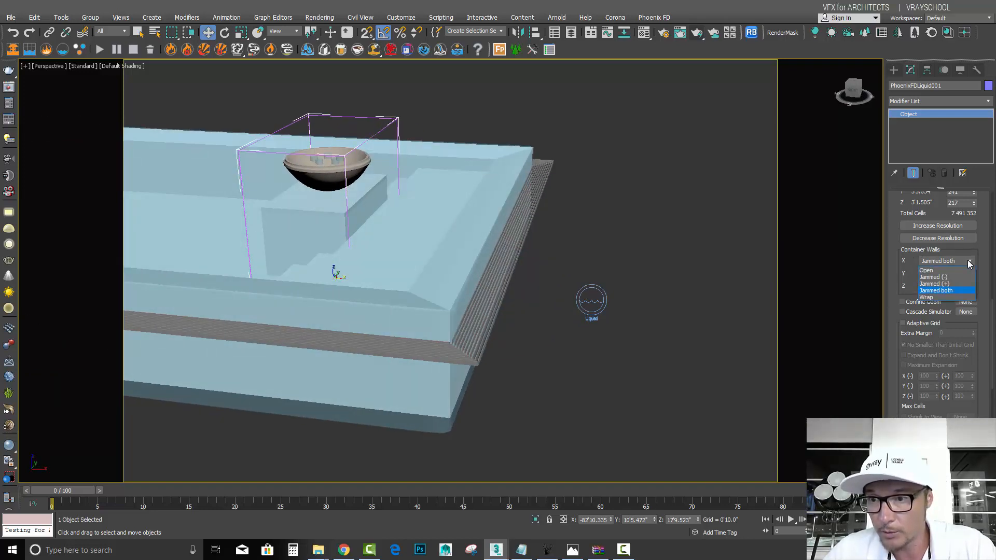
click(945, 290)
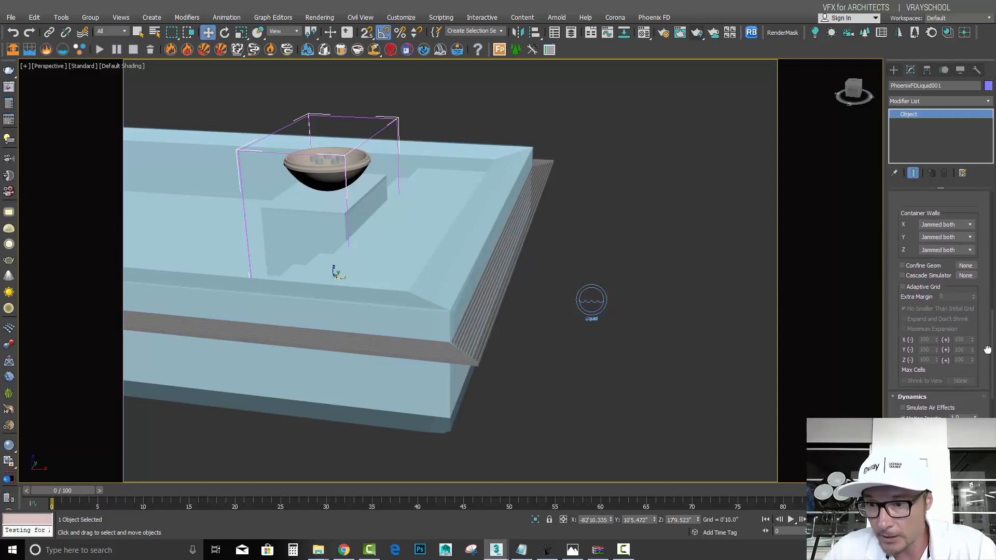
scroll(down, 3)
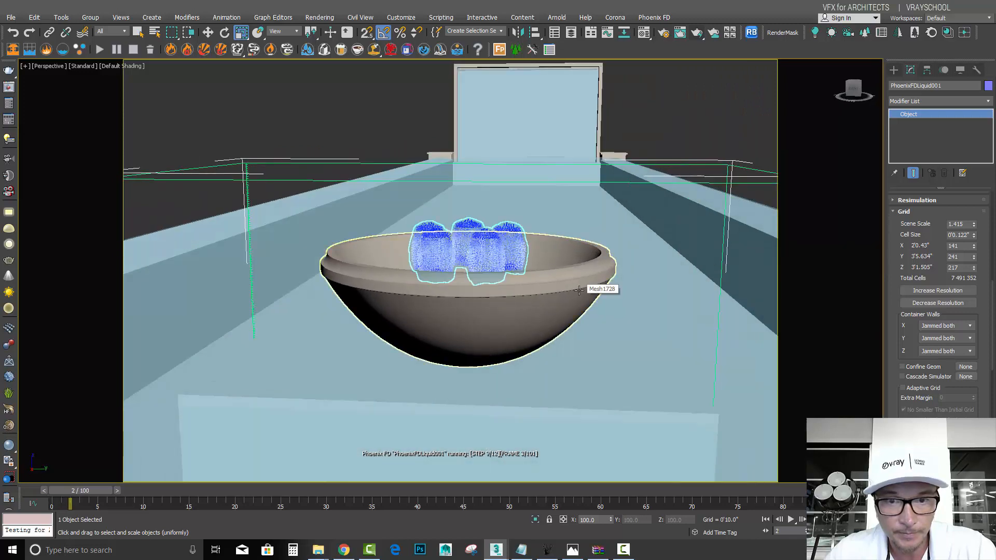
Stop the Phoenix FD simulation at frame 11
click(100, 48)
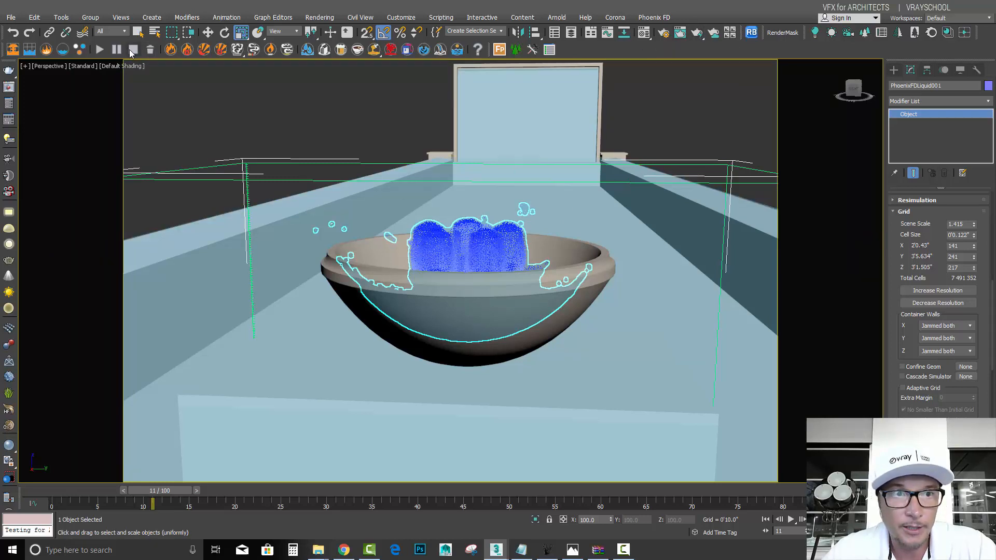
mouse_move(698, 32)
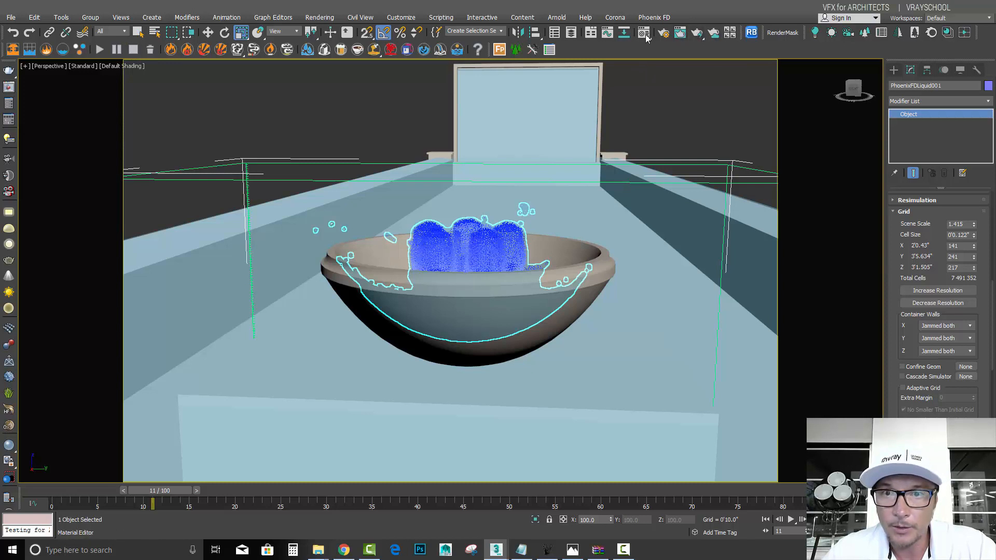
Load a material slot in the Material Editor and change it to a VRayMtl
click(643, 32)
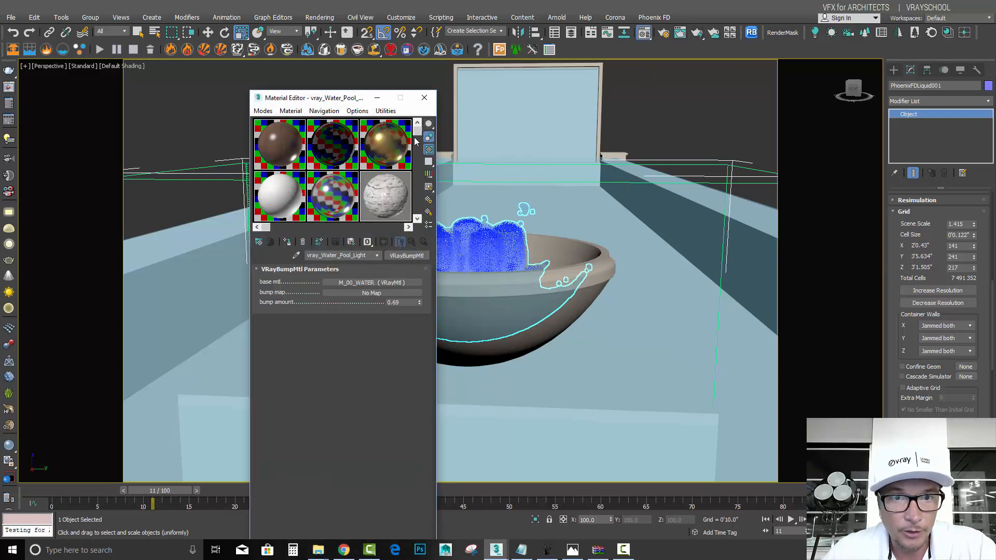
mouse_move(383, 197)
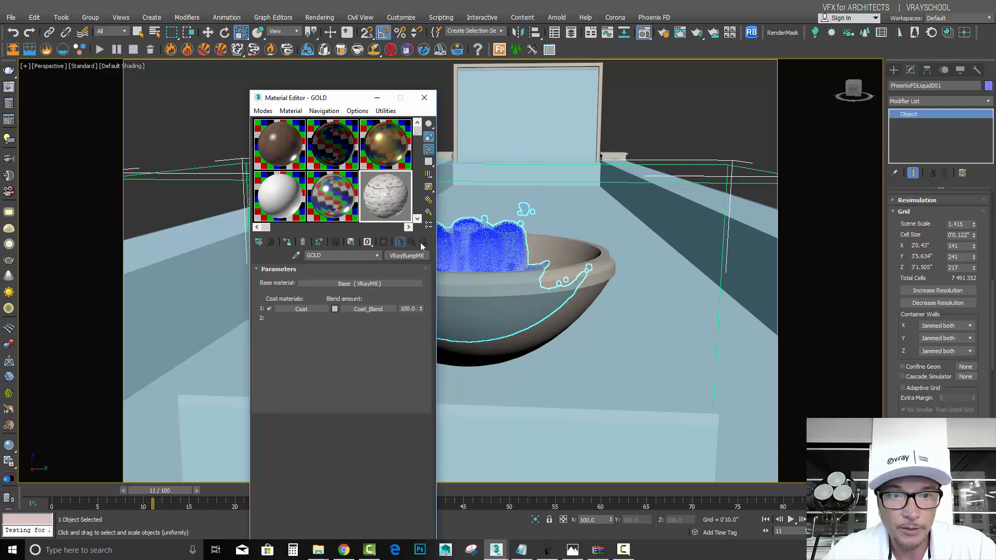
click(407, 255)
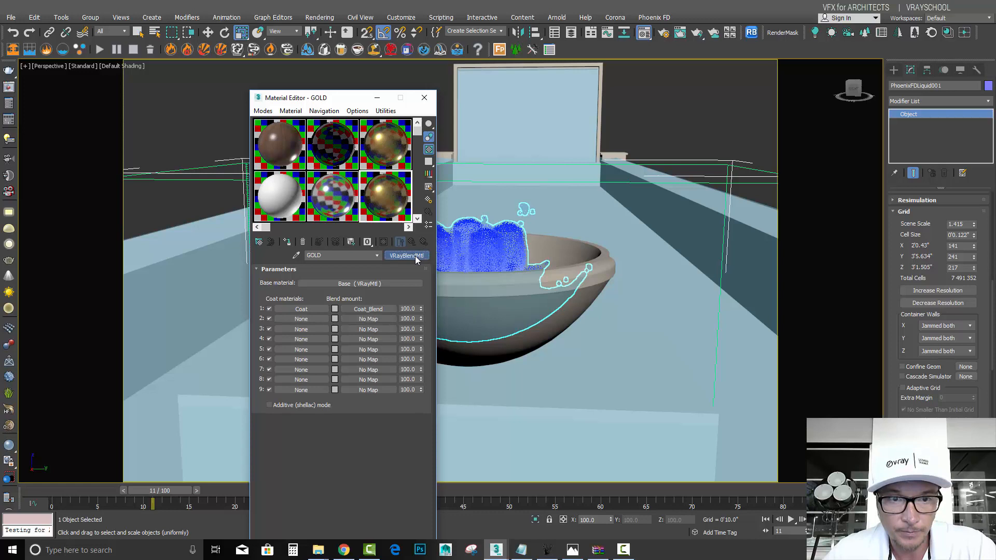
click(344, 282)
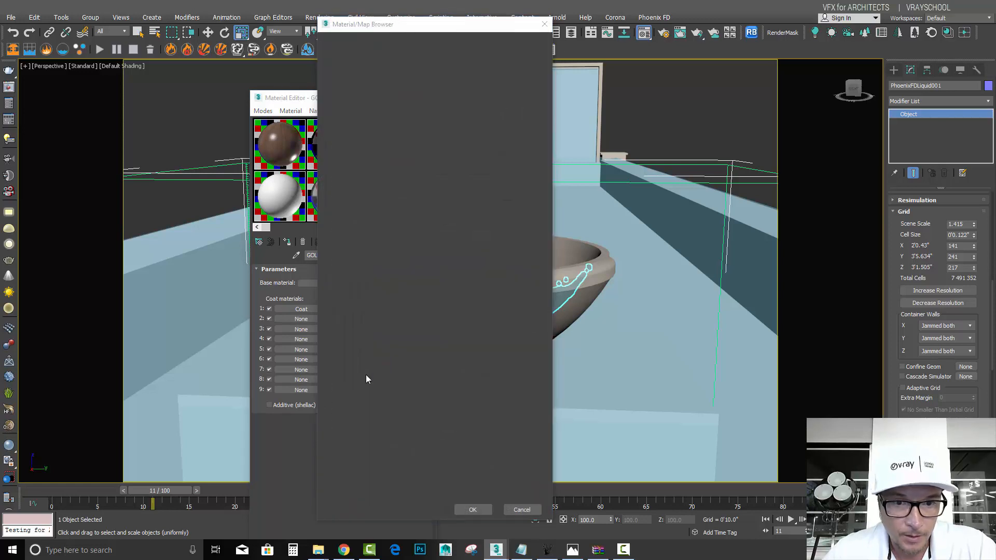
click(473, 509)
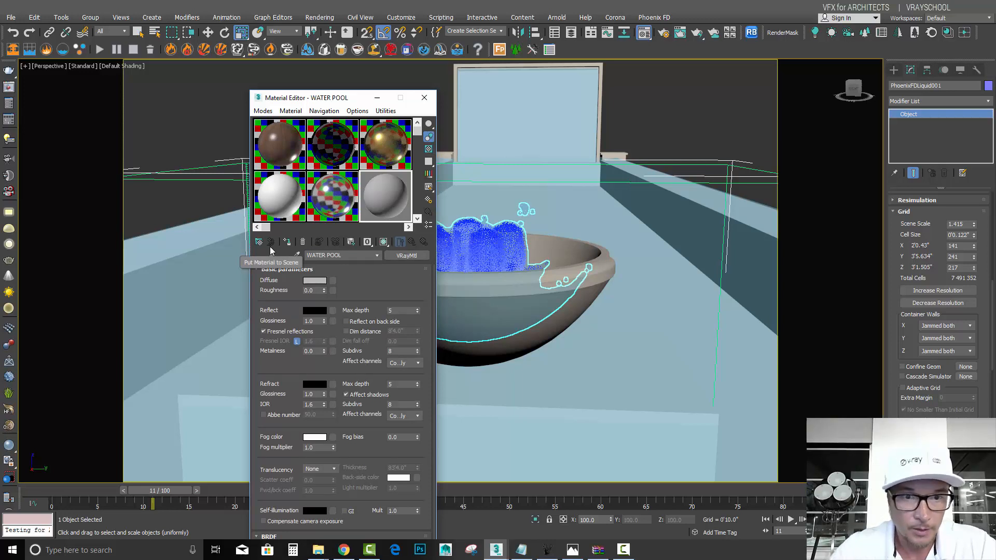
Give WATER POOL a black diffuse and white reflection and refraction colours
click(314, 280)
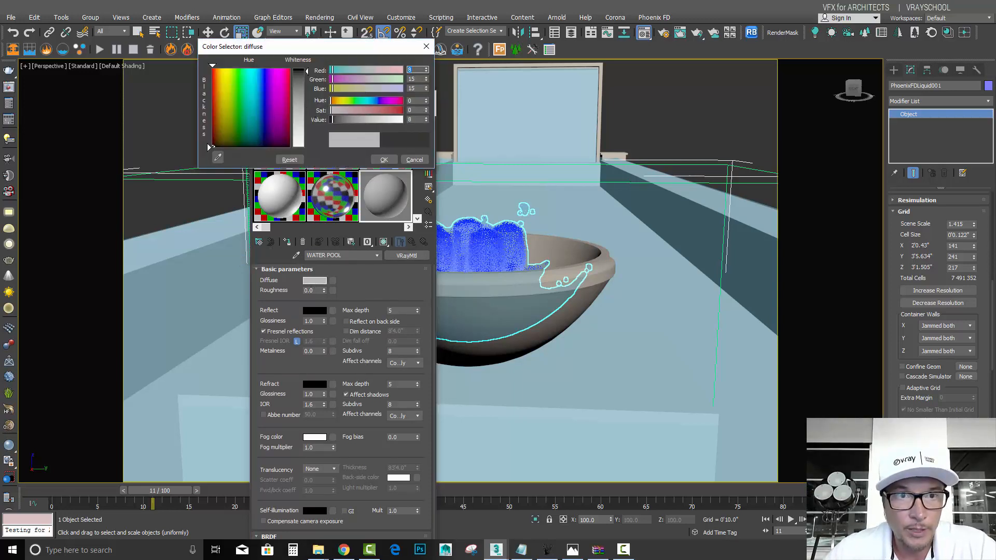
click(384, 160)
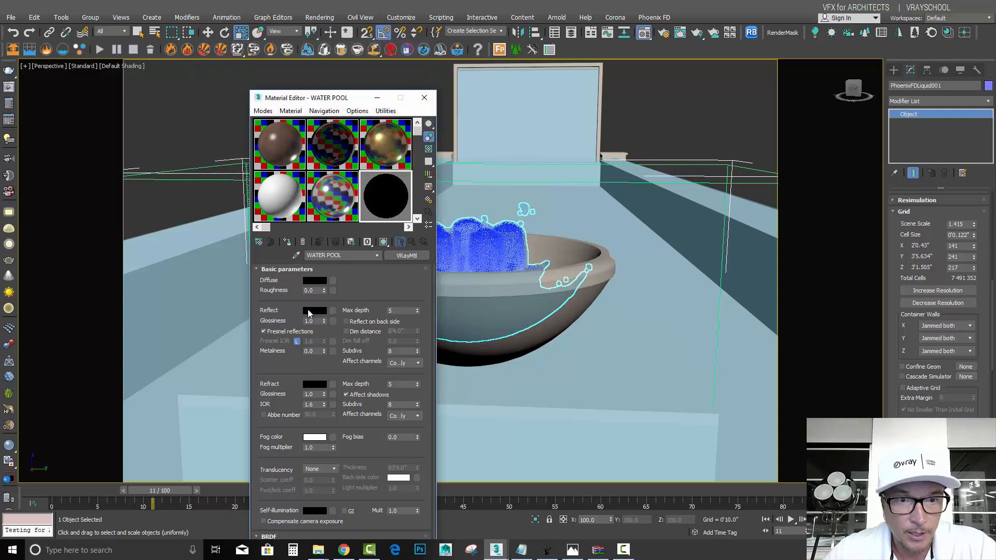
click(315, 311)
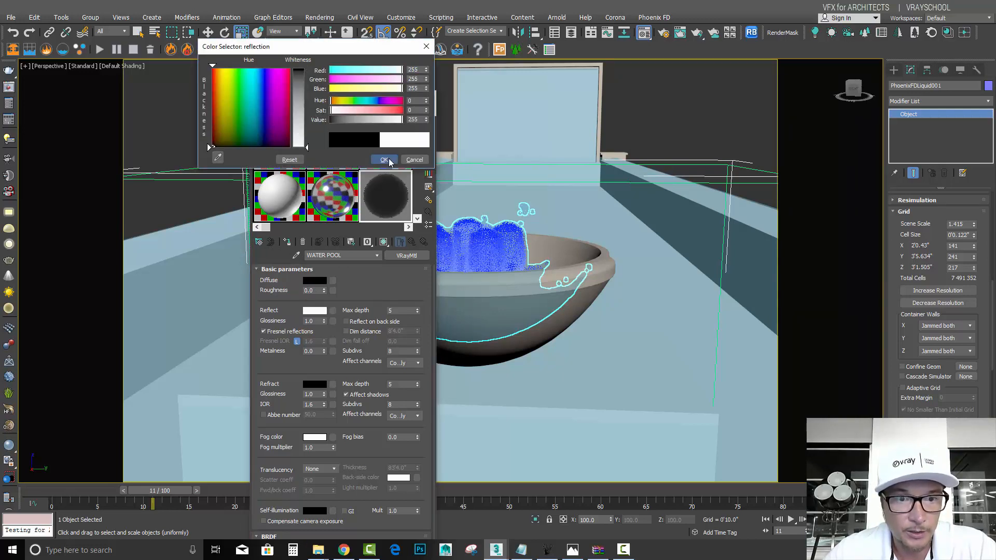
click(383, 160)
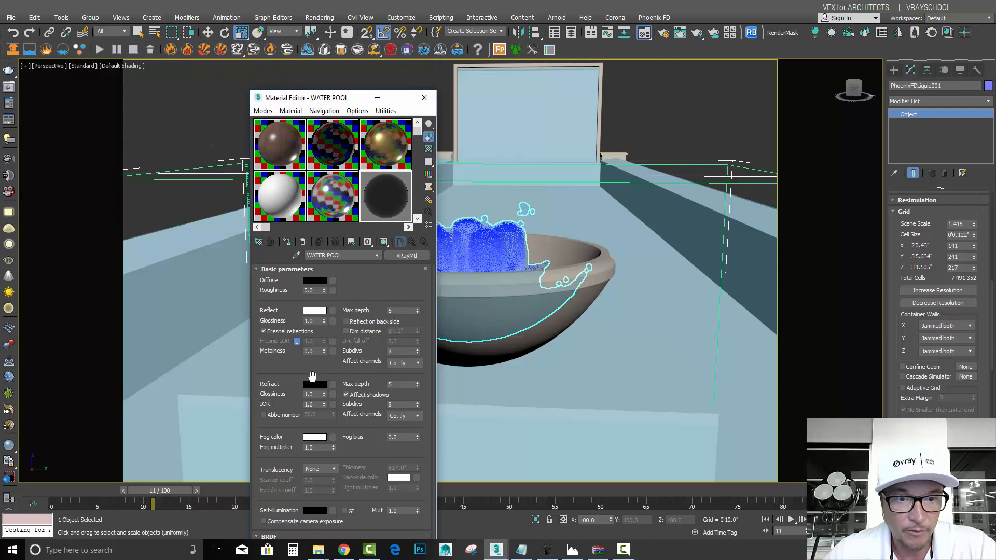
click(316, 384)
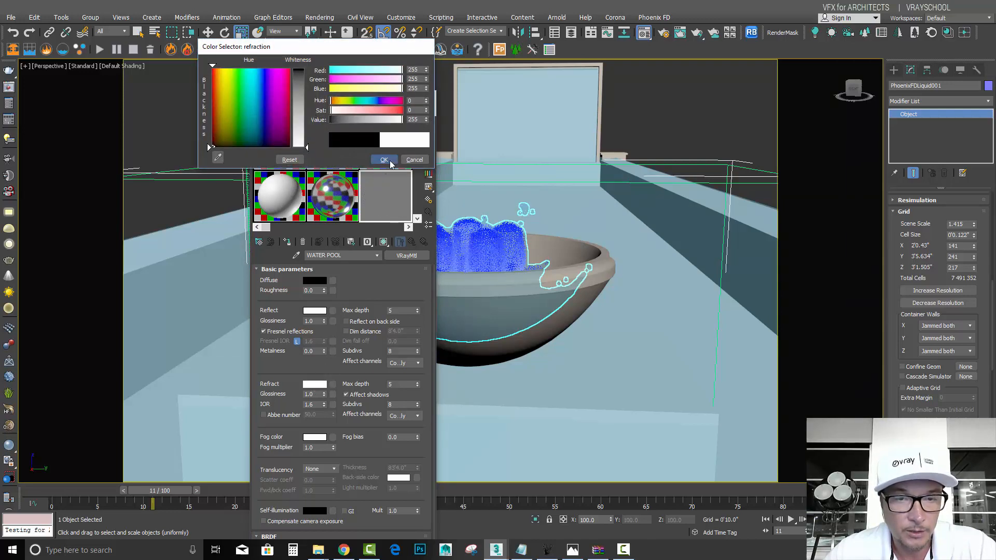
click(384, 160)
text(1.33)
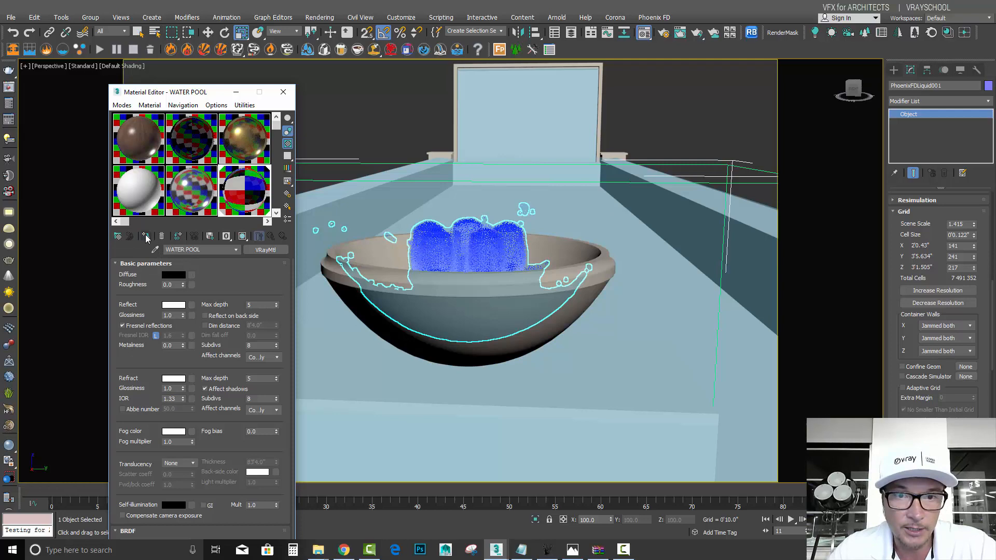
mouse_move(691, 40)
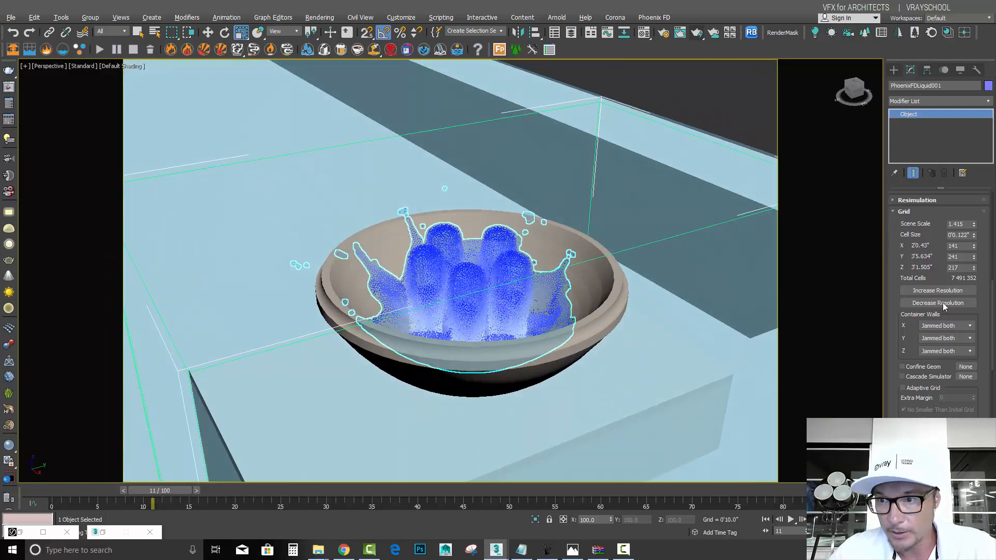
Set Steps per Frame to 1 and decrease the grid resolution twice to about one million cells
scroll(down, 3)
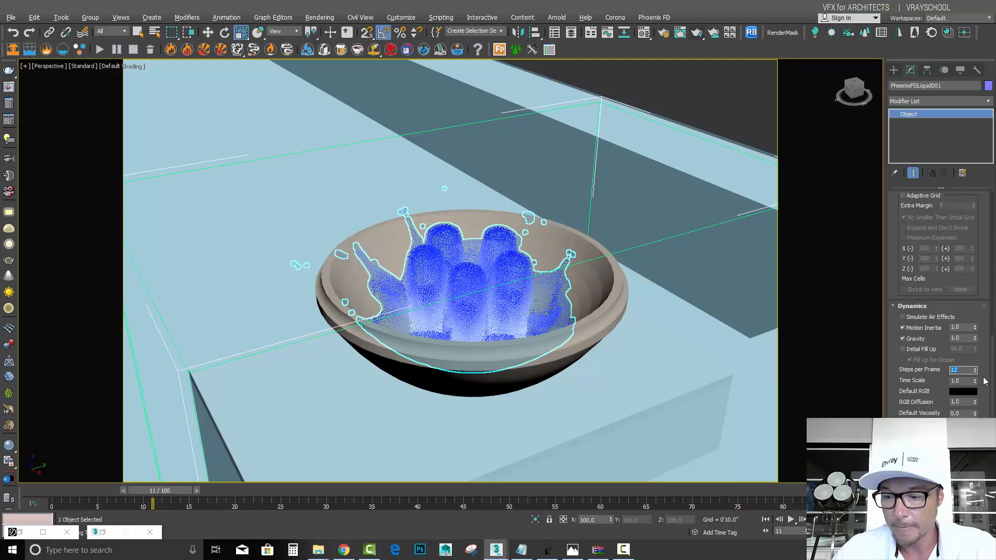
text(1)
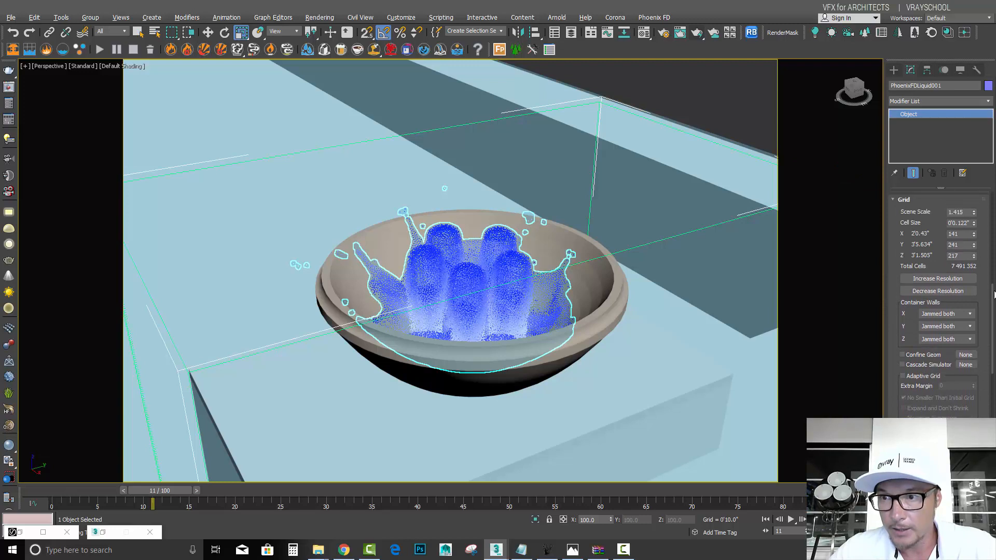
click(938, 290)
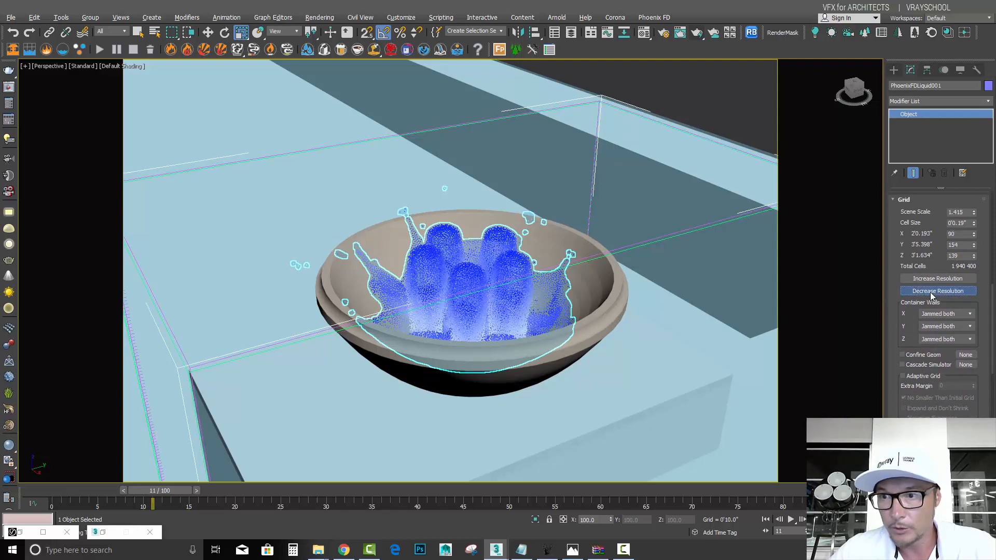
click(938, 290)
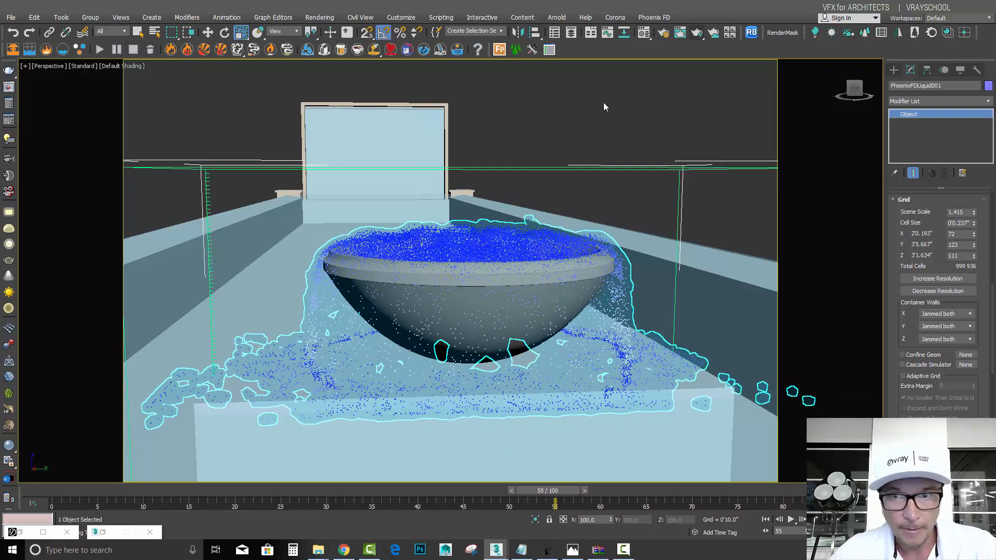
mouse_move(697, 32)
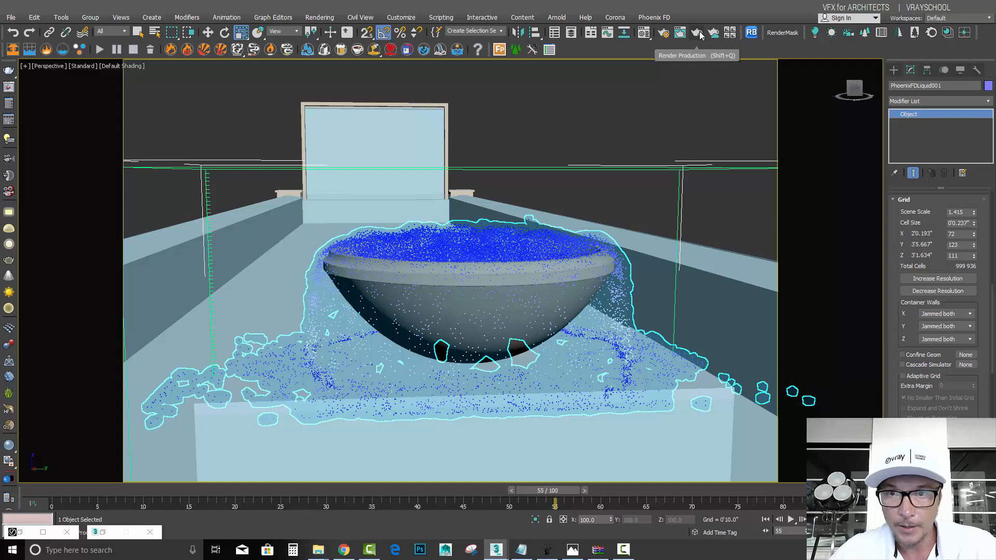
Render frame 55 in the V-Ray frame buffer, then raise the grid to about 55 million cells
click(698, 32)
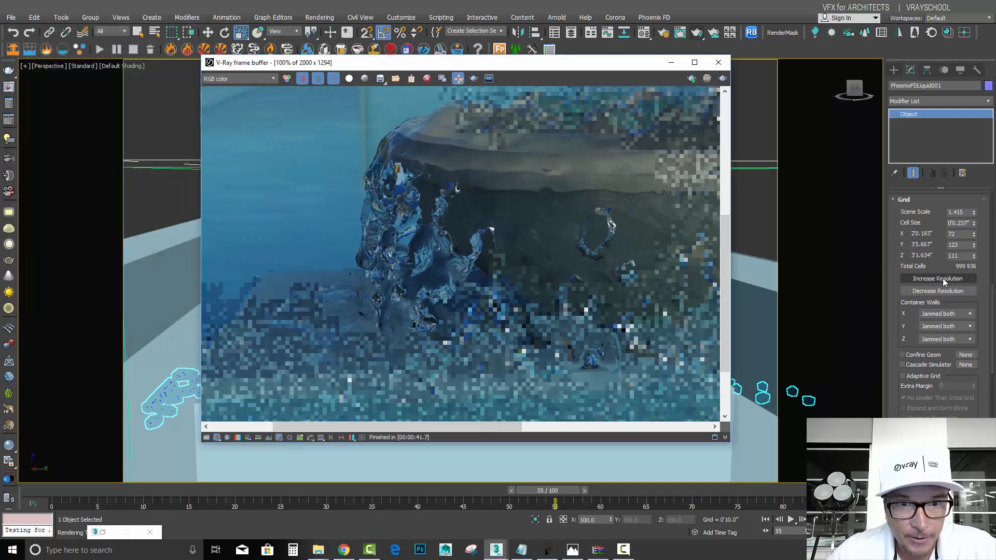
click(938, 278)
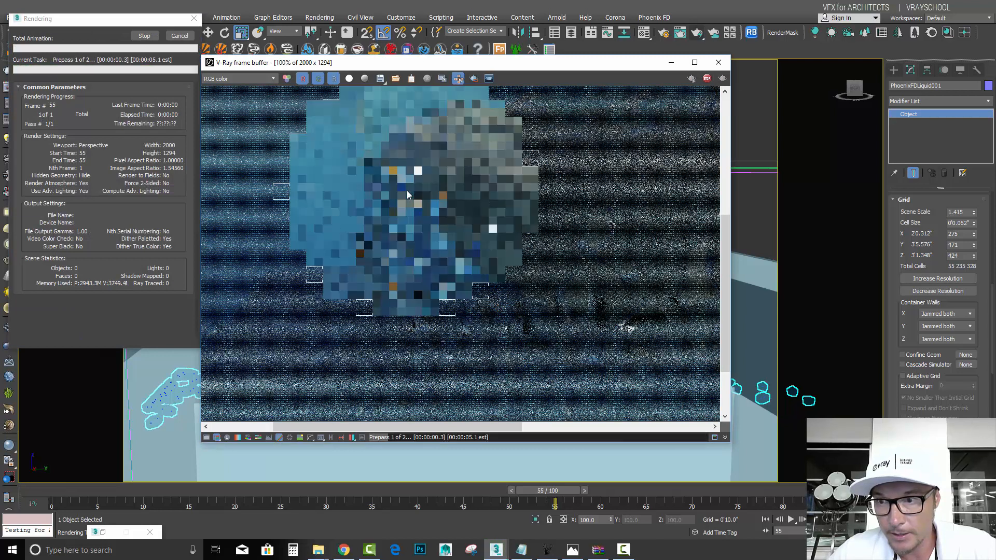
click(718, 61)
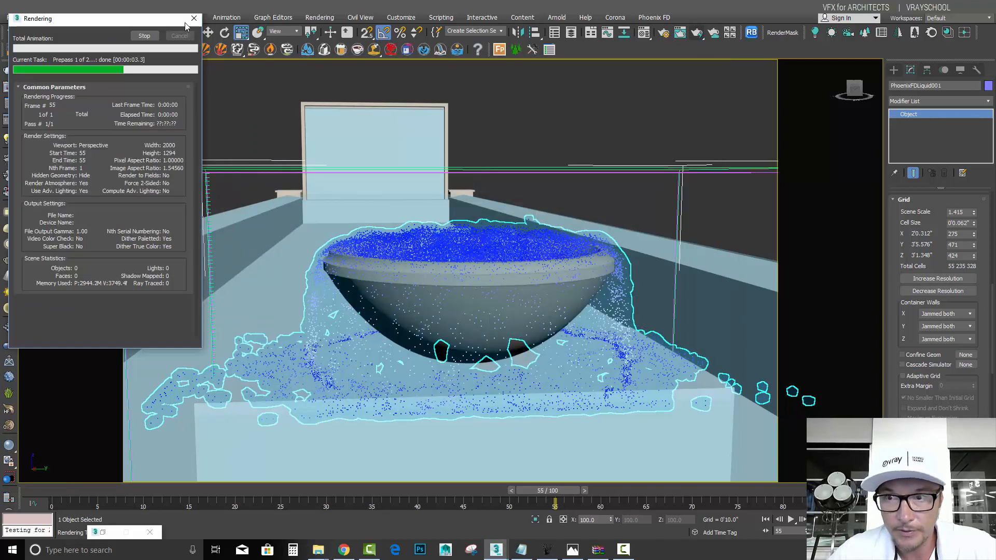
click(187, 18)
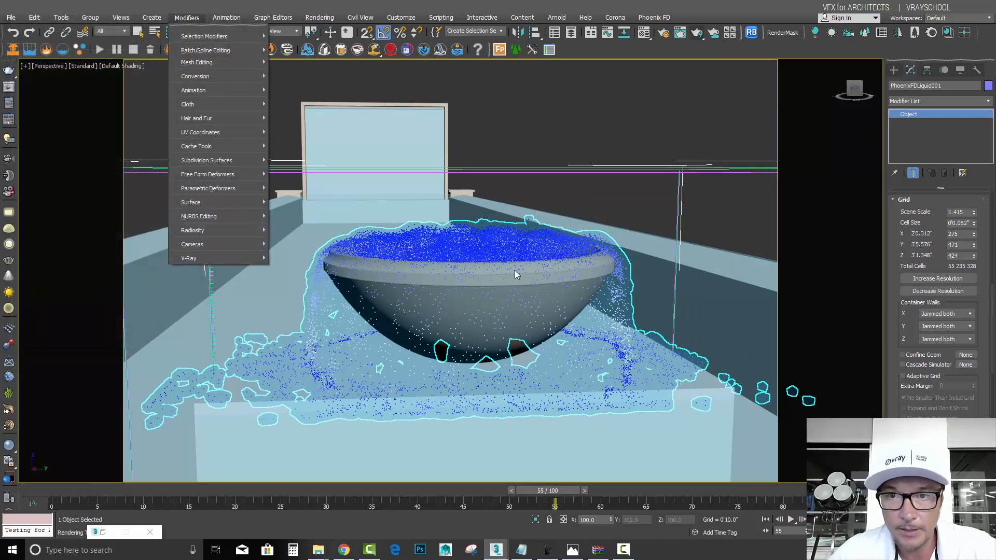
Set the container walls Z to Open so the container is open on all axes
click(961, 316)
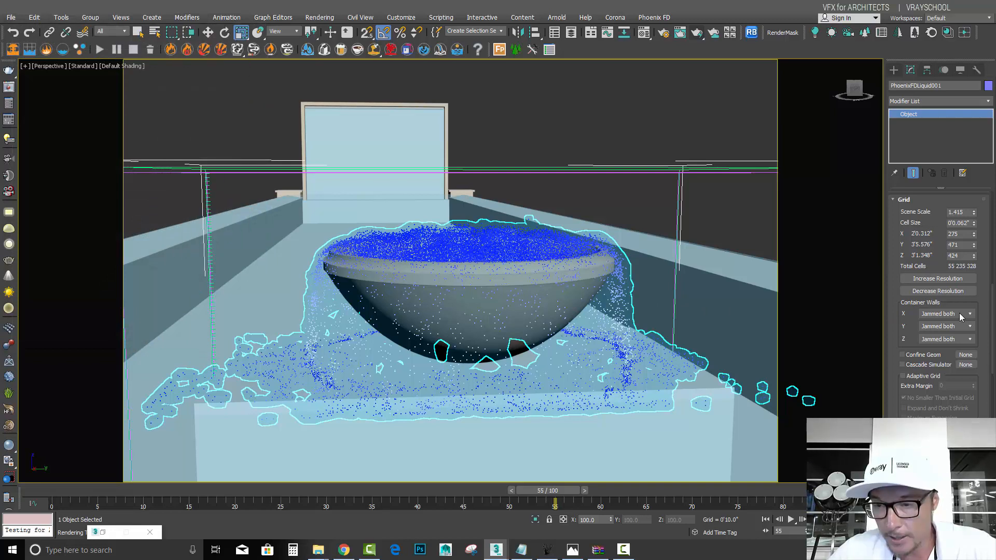
click(946, 314)
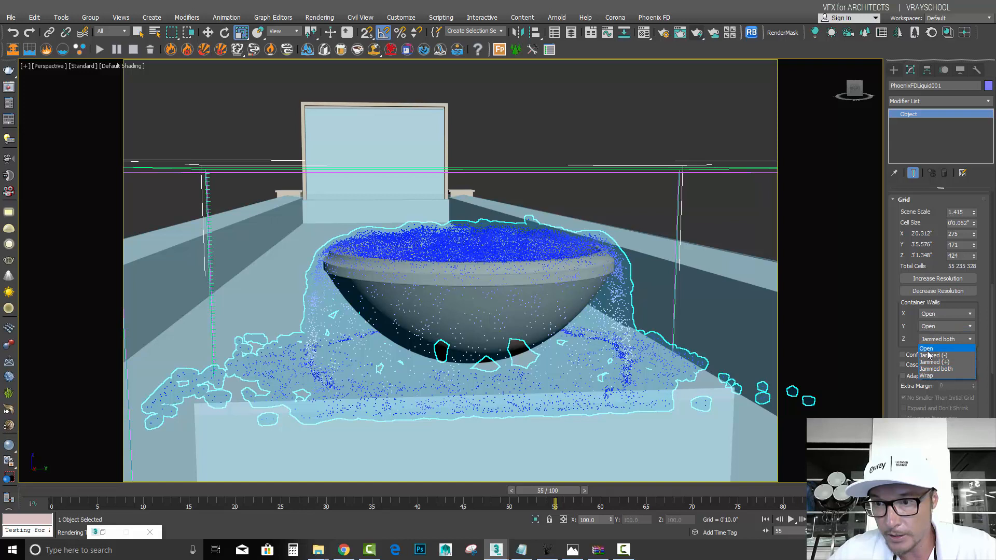
click(927, 349)
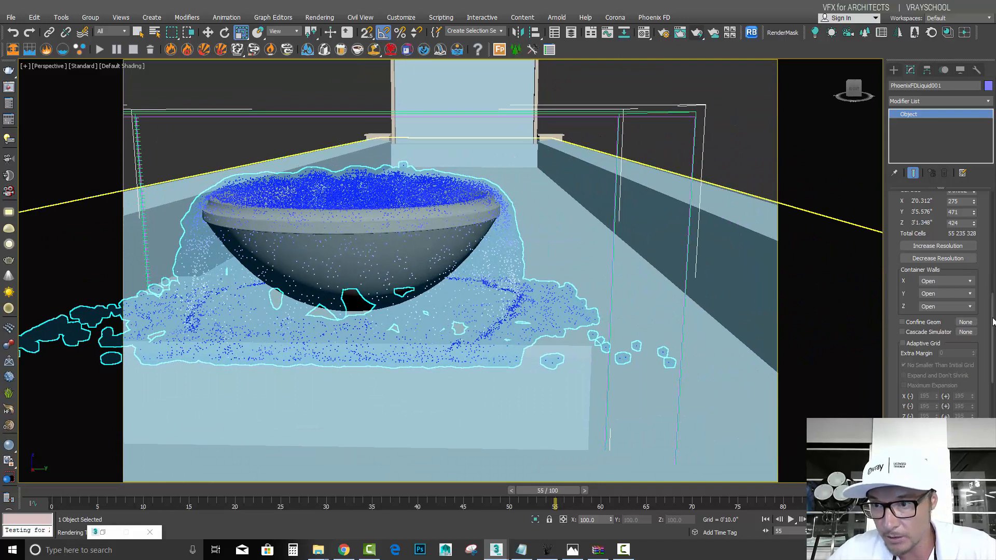
Set Dynamics Steps per Frame to 12
scroll(down, 3)
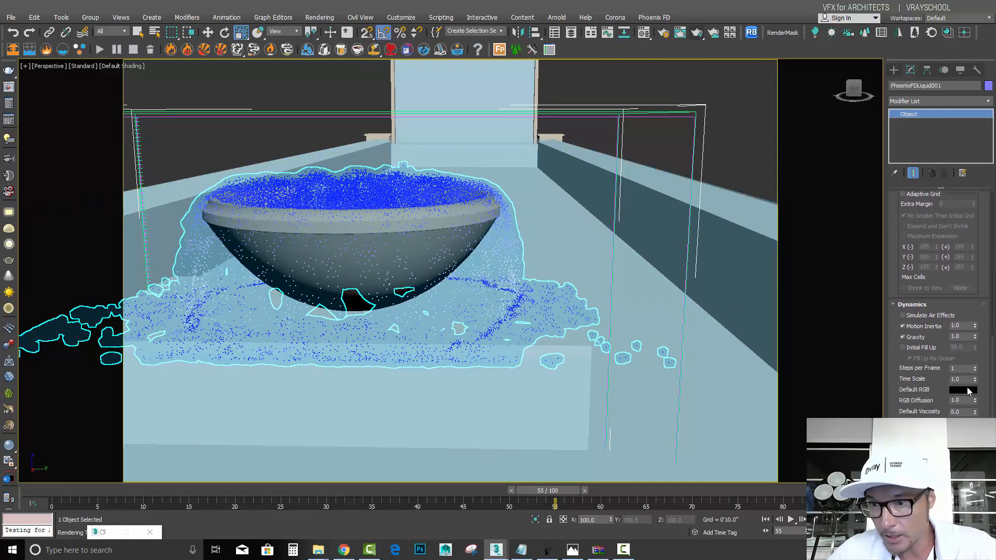
click(959, 368)
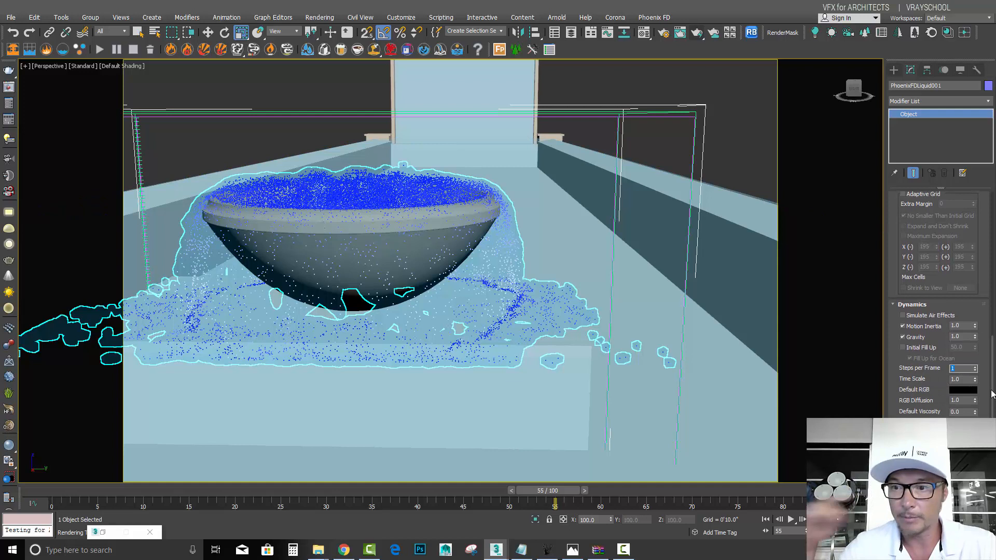
text(12)
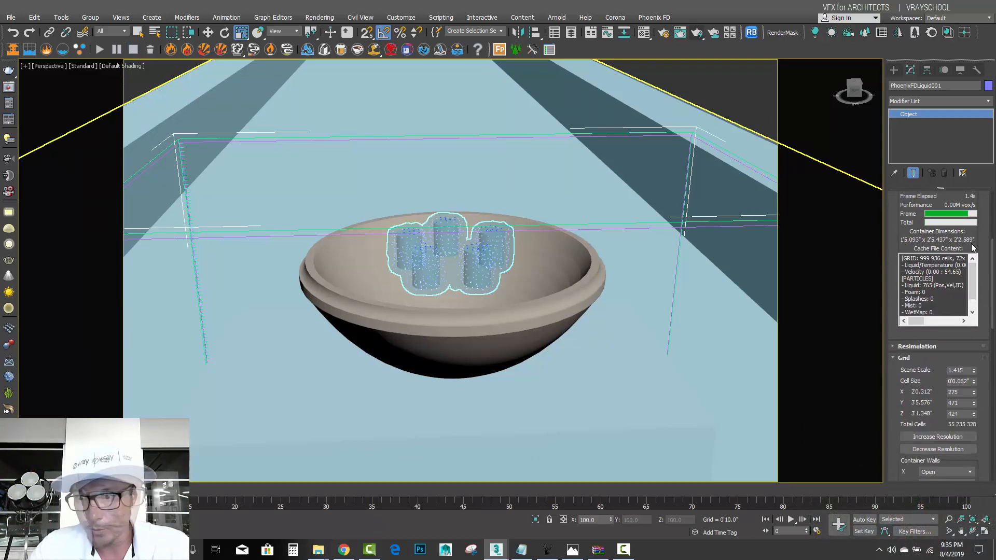
Decrease the grid to about 7.5 million cells, delete the old cache and resimulate
click(938, 449)
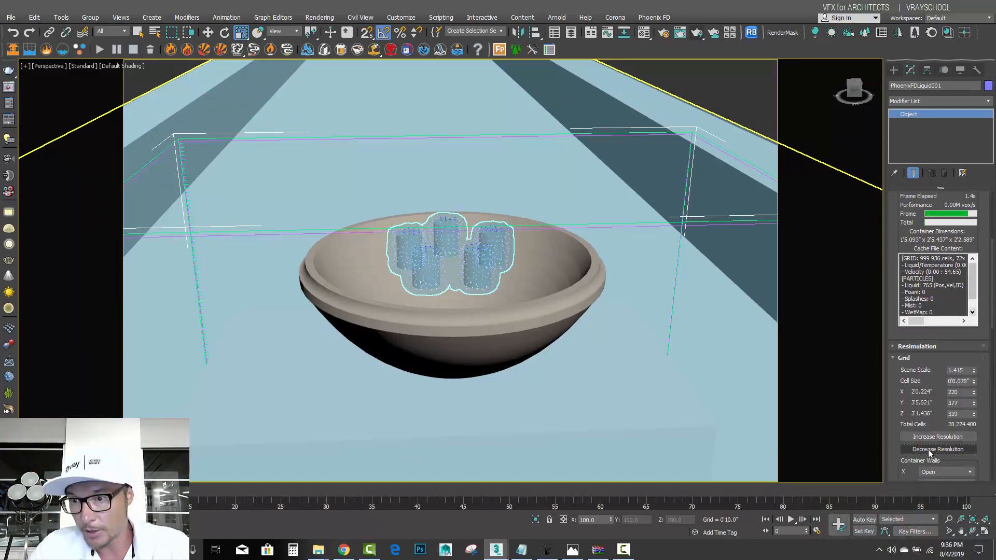
click(938, 450)
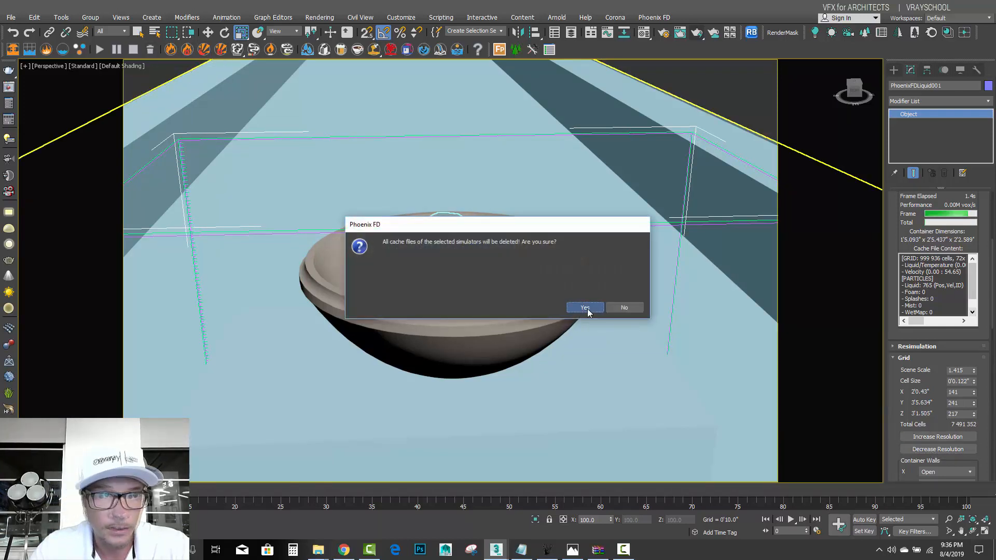
click(583, 307)
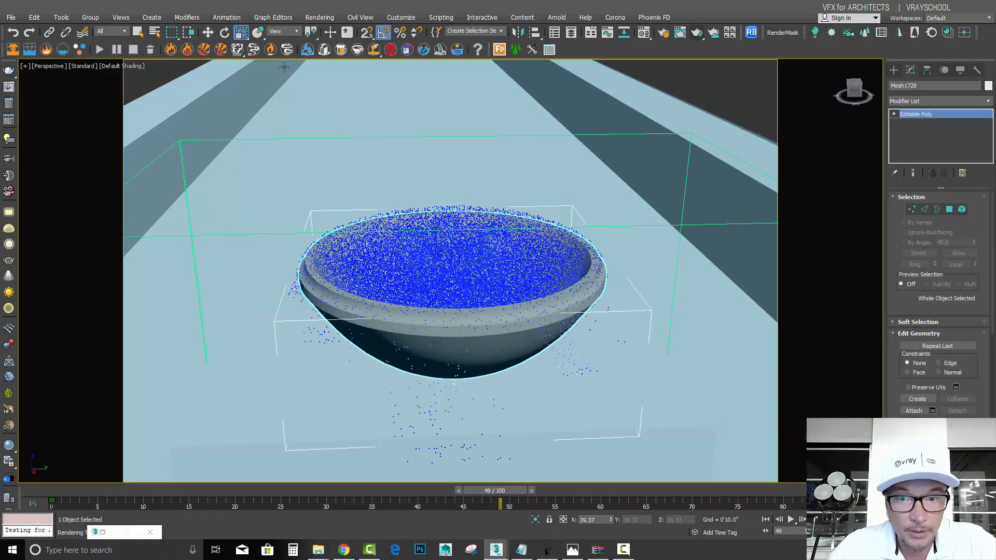
click(696, 32)
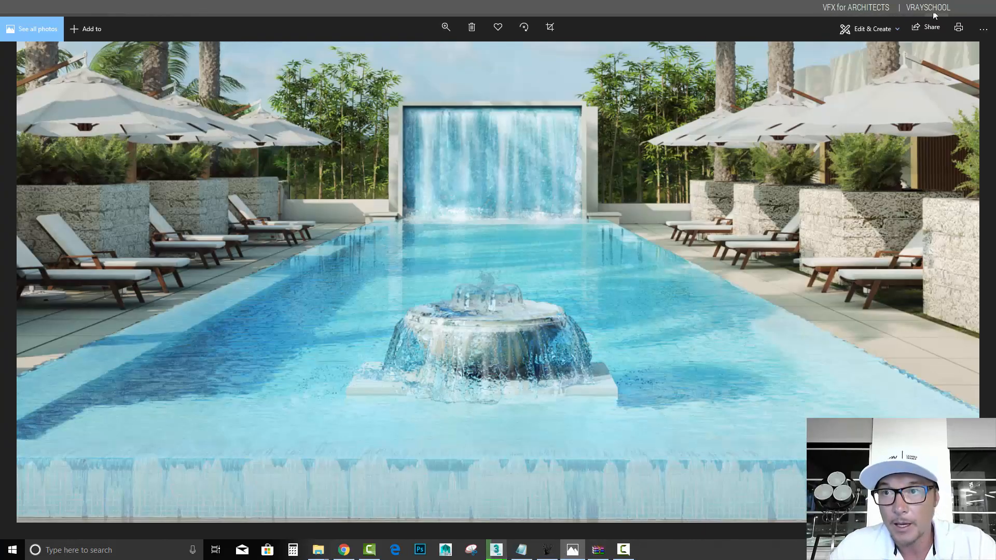
Bring up the reference pool render in Windows Photos to review the fountain spill
click(495, 550)
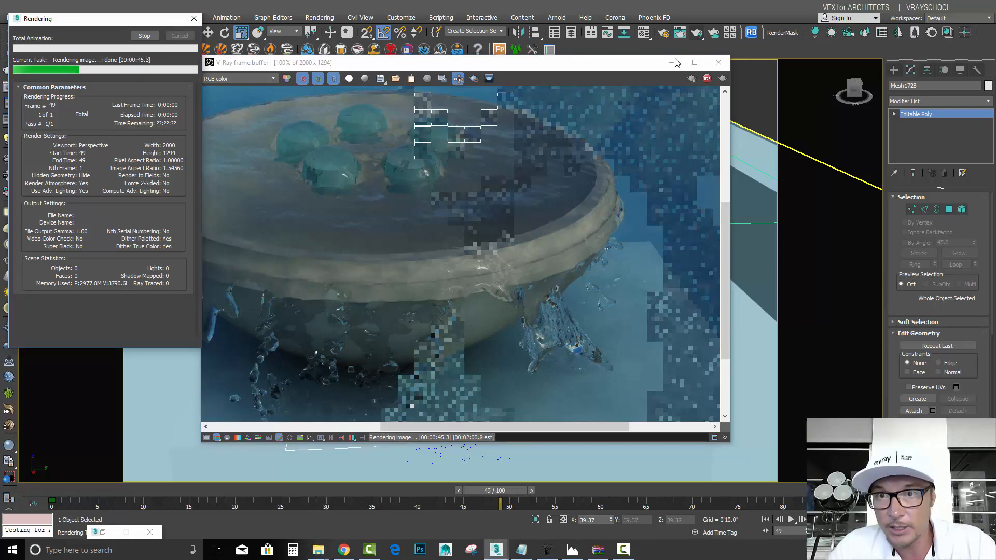
Dismiss the preview, raise the liquid grid twice to about 55 million cells, and confirm deleting the old cache
click(718, 62)
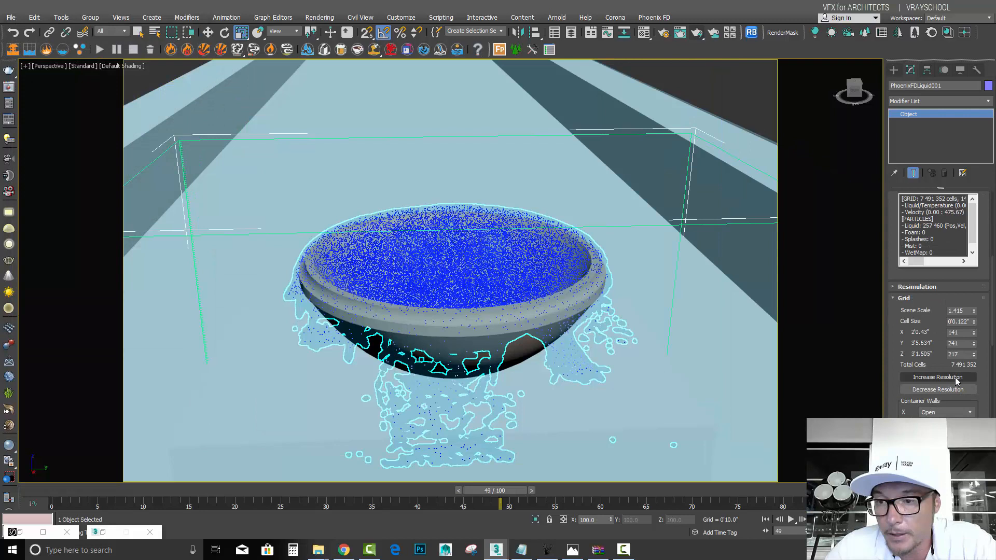
click(938, 377)
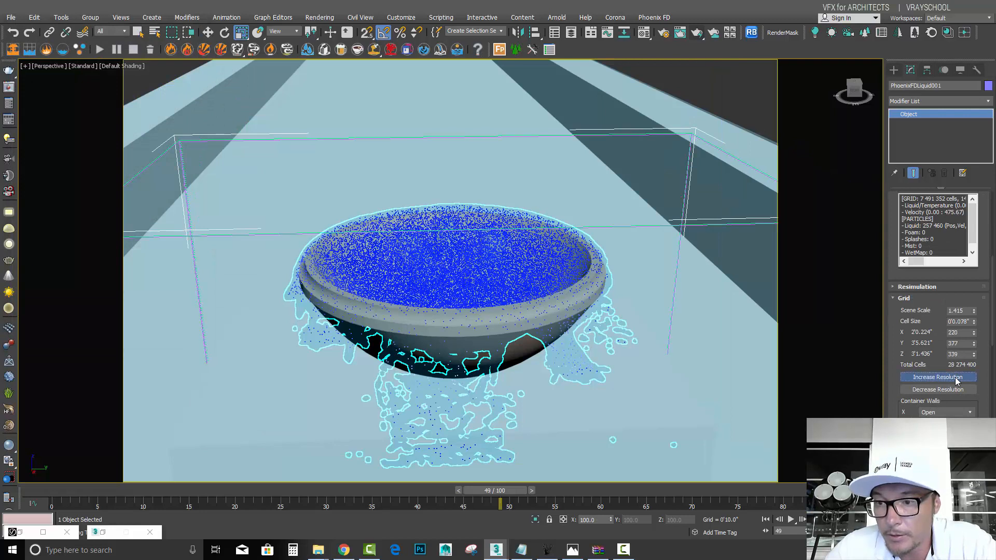
click(938, 377)
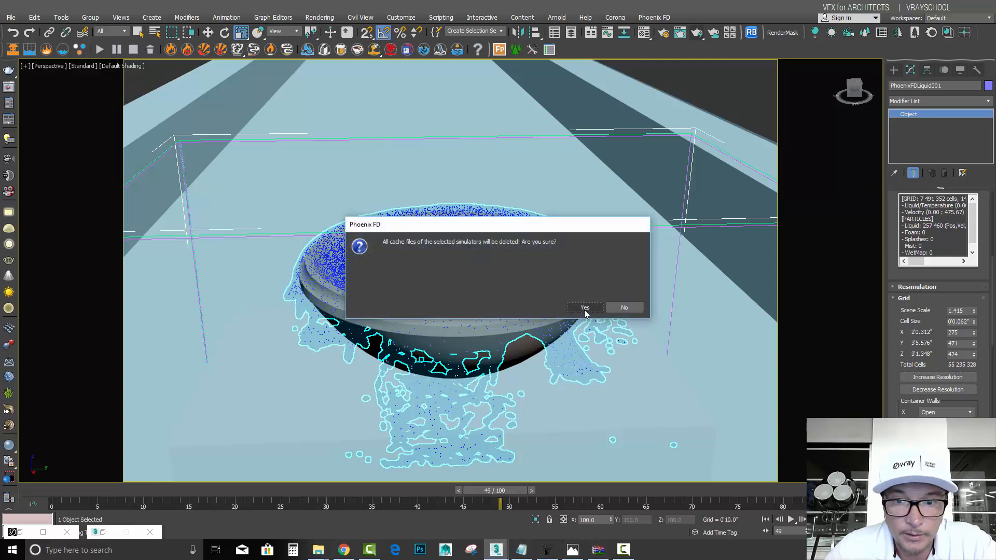
click(584, 309)
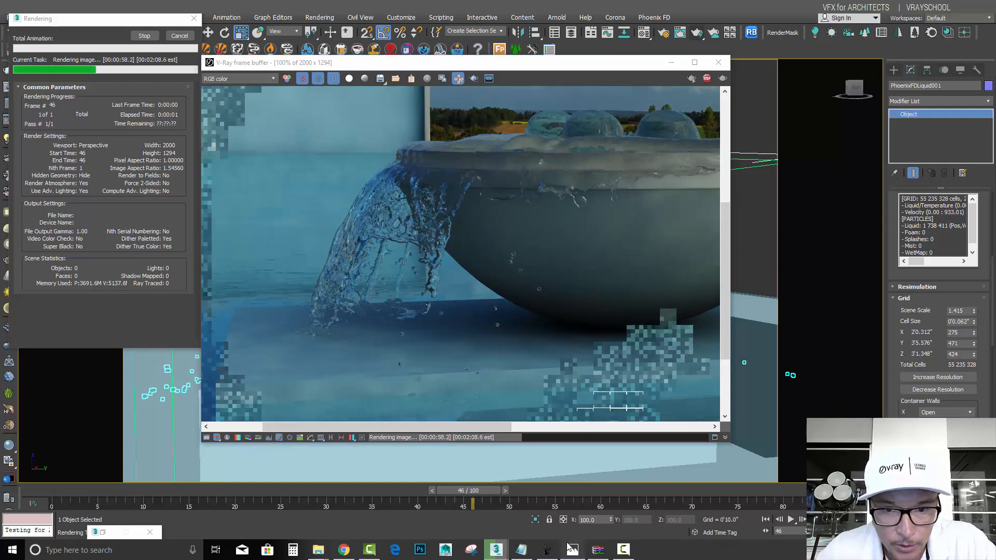
Compare the in-progress render against the reference photo, then close the finished frame buffer
click(571, 550)
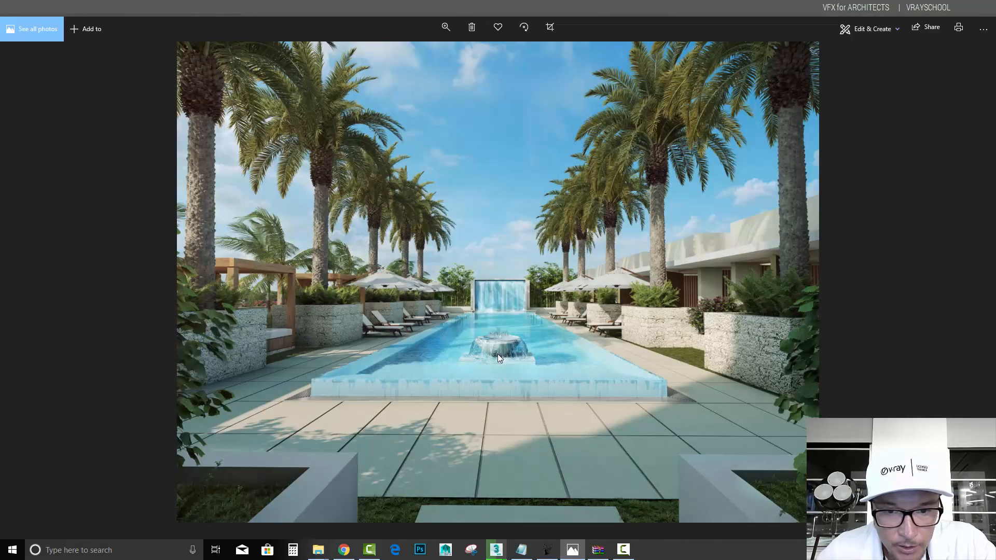
click(495, 550)
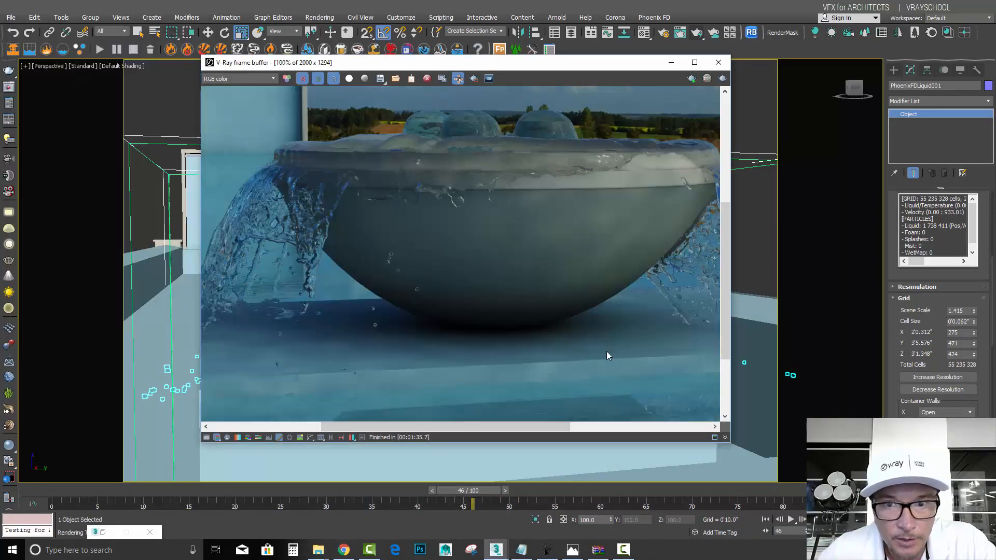
click(718, 62)
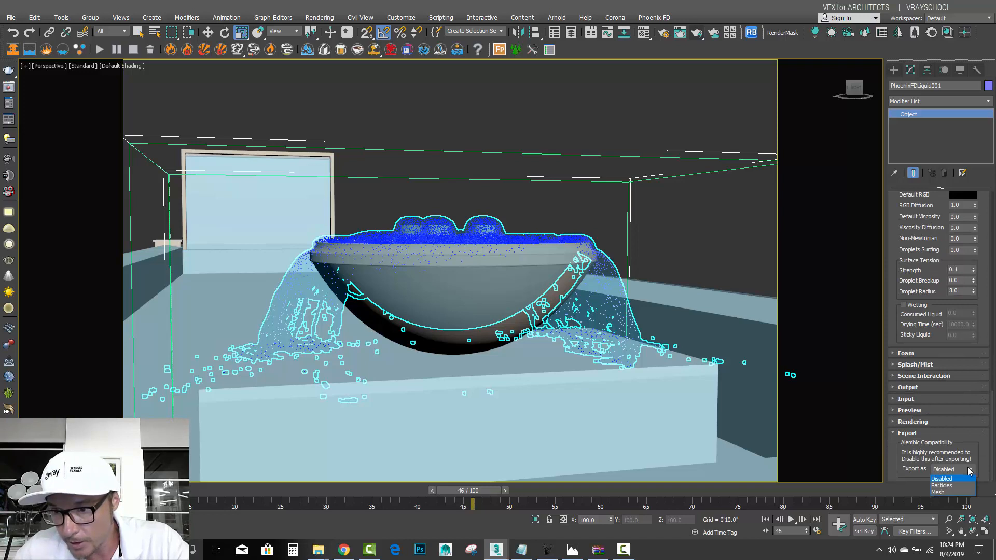
Set the Phoenix simulator to export as mesh and start exporting the selected simulator
click(938, 492)
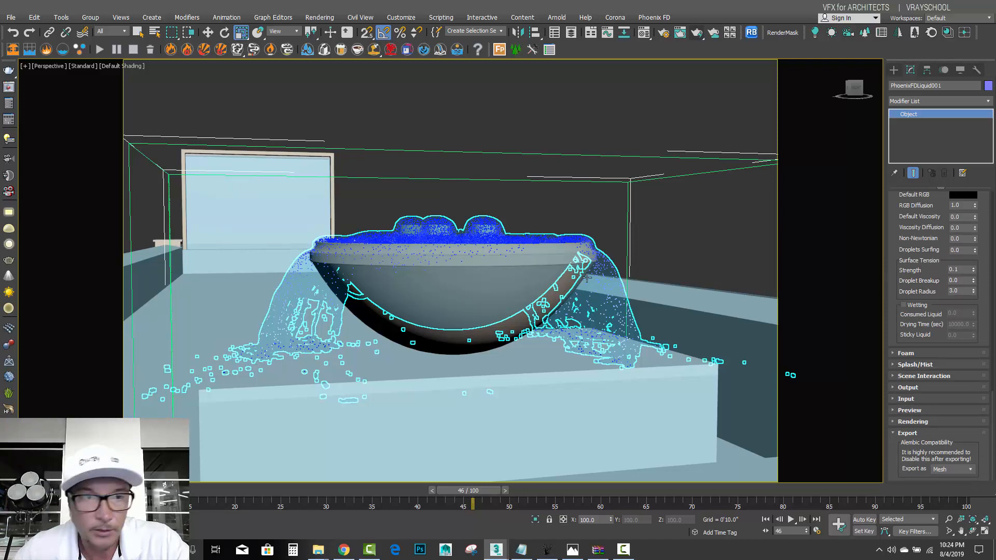
click(11, 17)
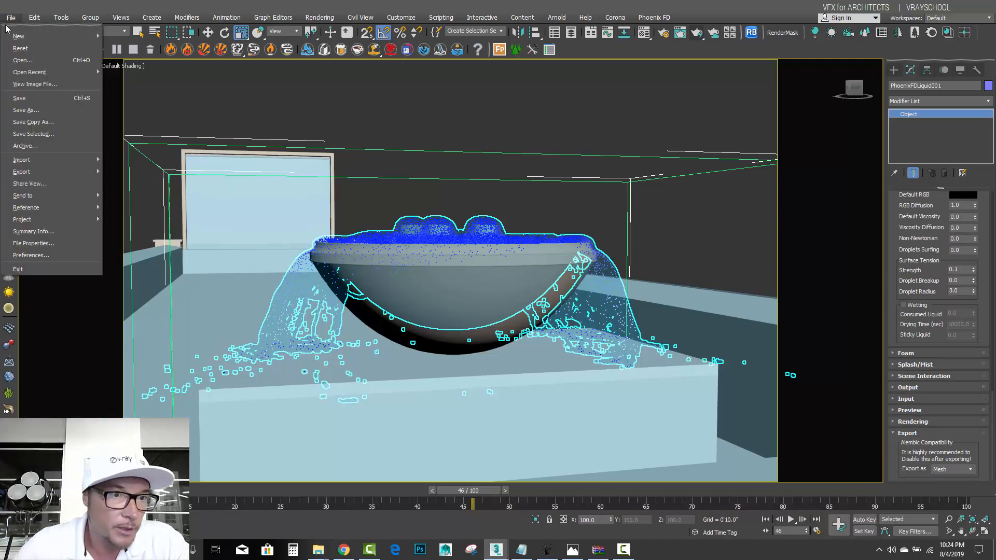
mouse_move(26, 207)
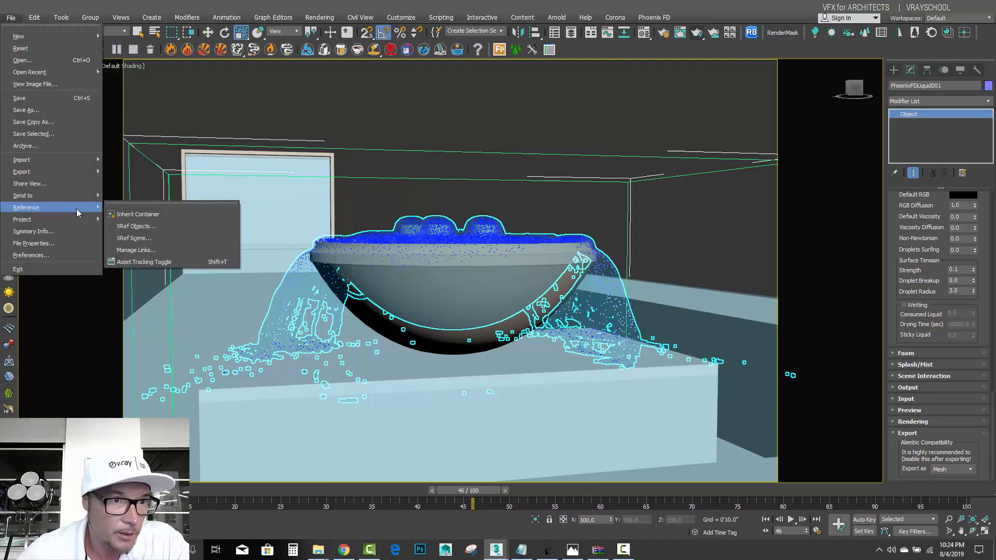
mouse_move(21, 171)
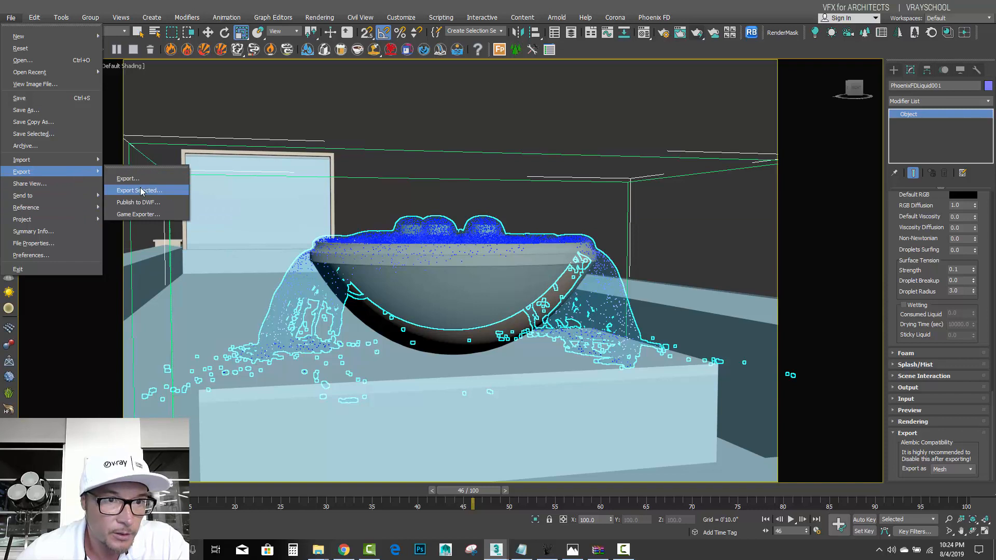
click(128, 178)
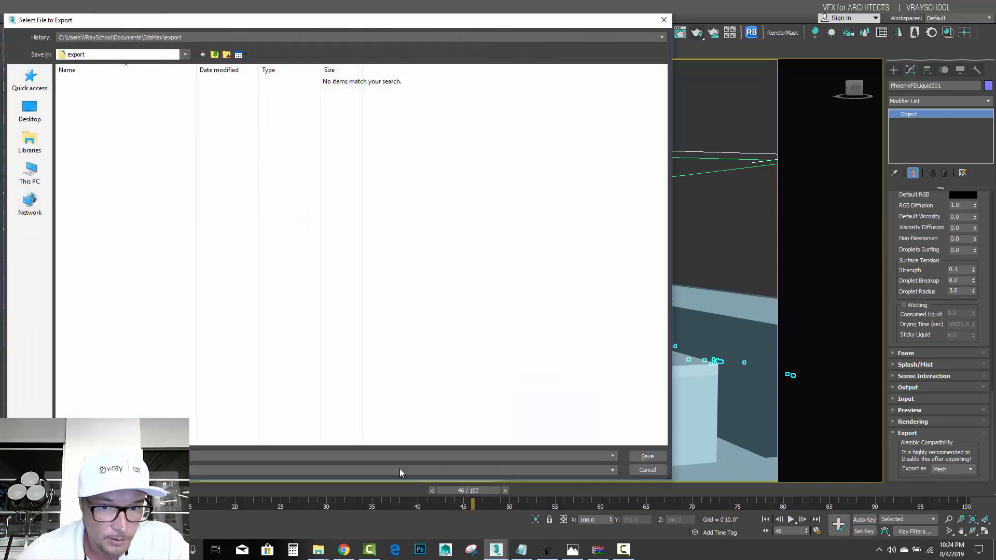
Save the export as an Alembic (*.ABC) file named water pool and confirm the export settings
click(609, 470)
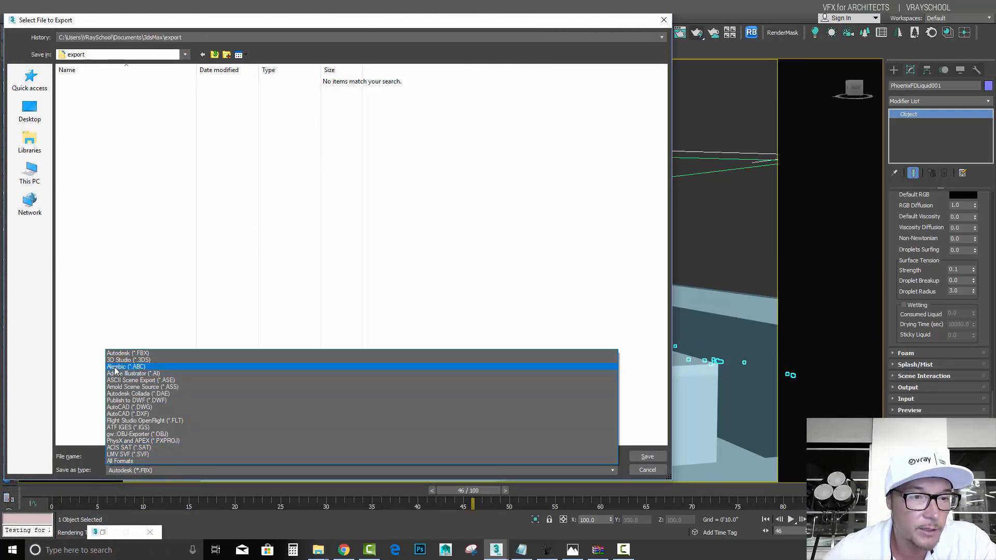
click(125, 367)
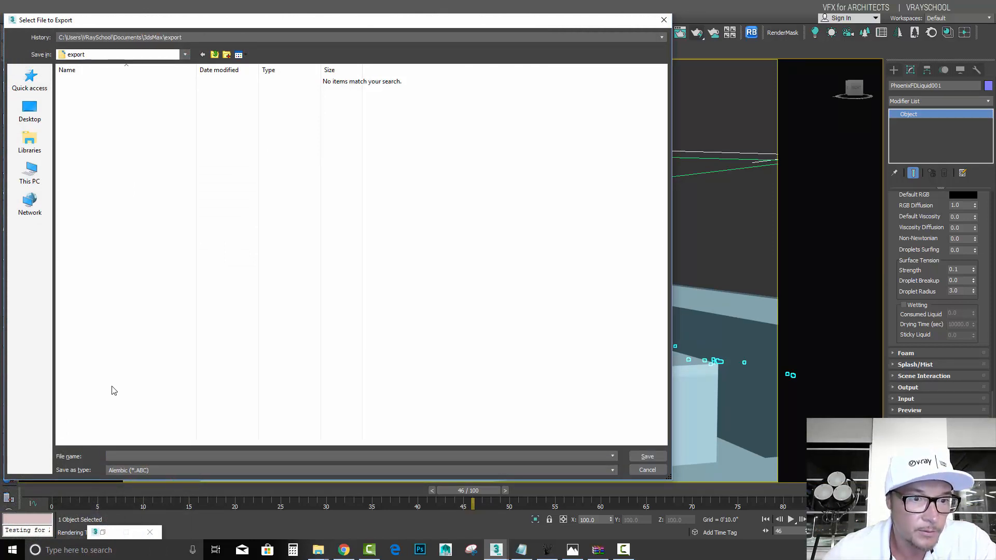
text(water)
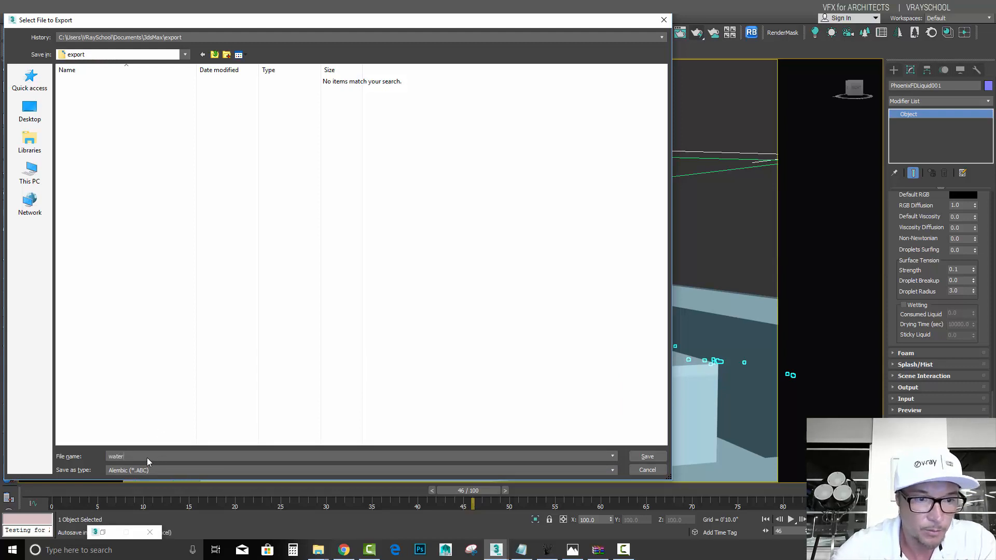
text(pool)
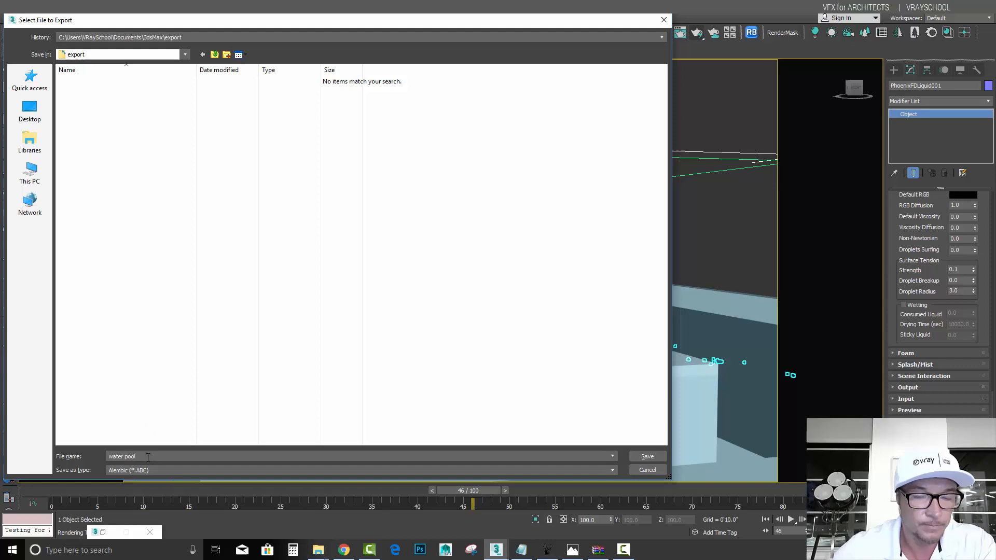
click(647, 456)
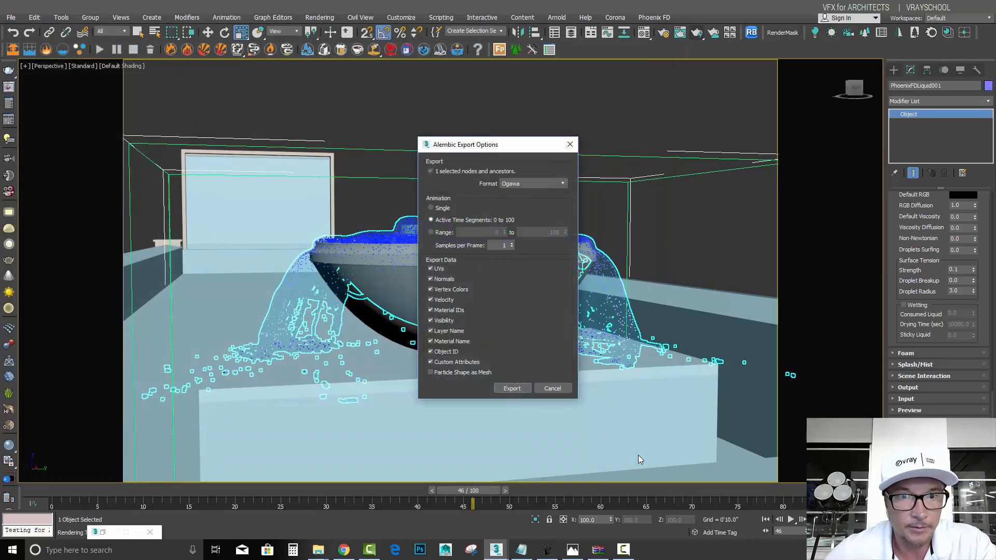
click(512, 388)
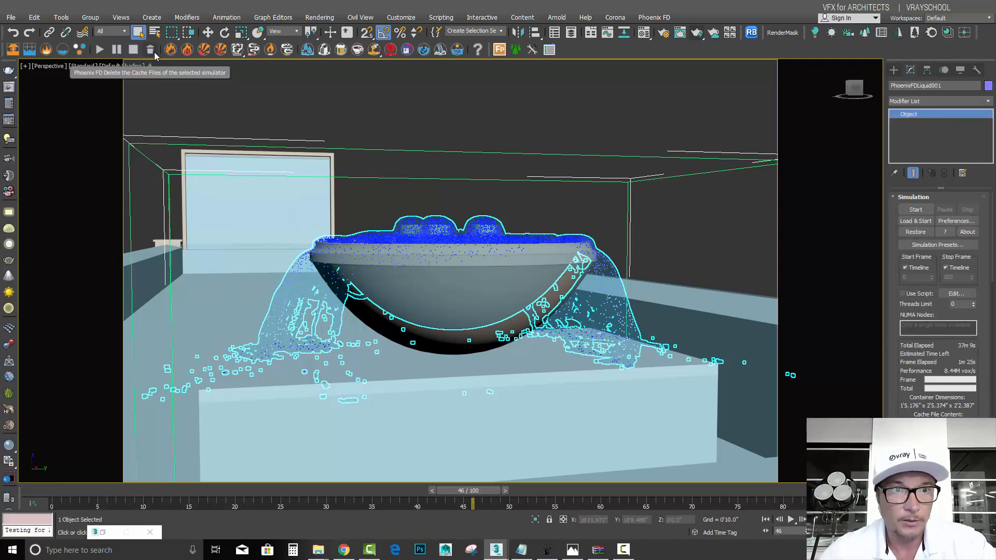
Delete all the liquid simulator's cache files via the Phoenix toolbar and confirm
click(150, 50)
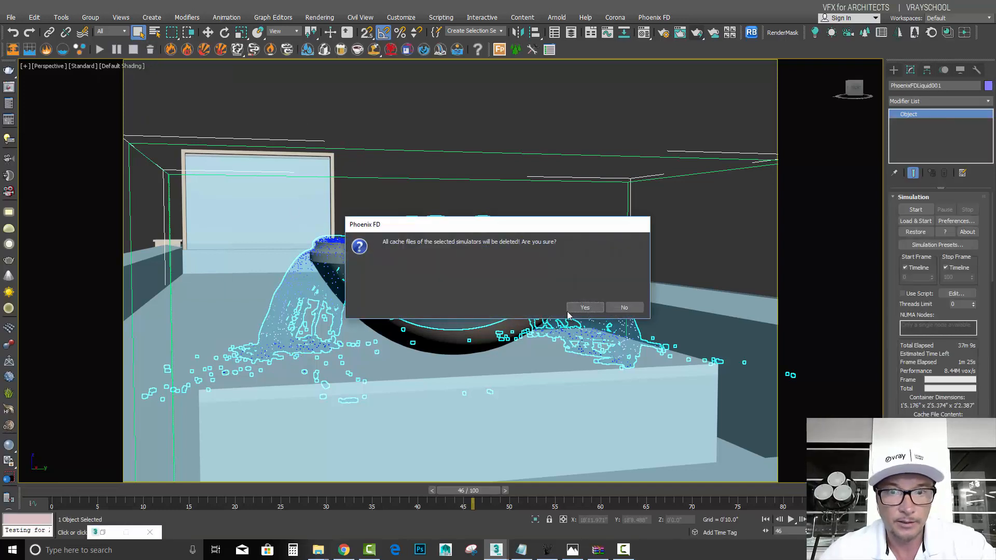
click(584, 308)
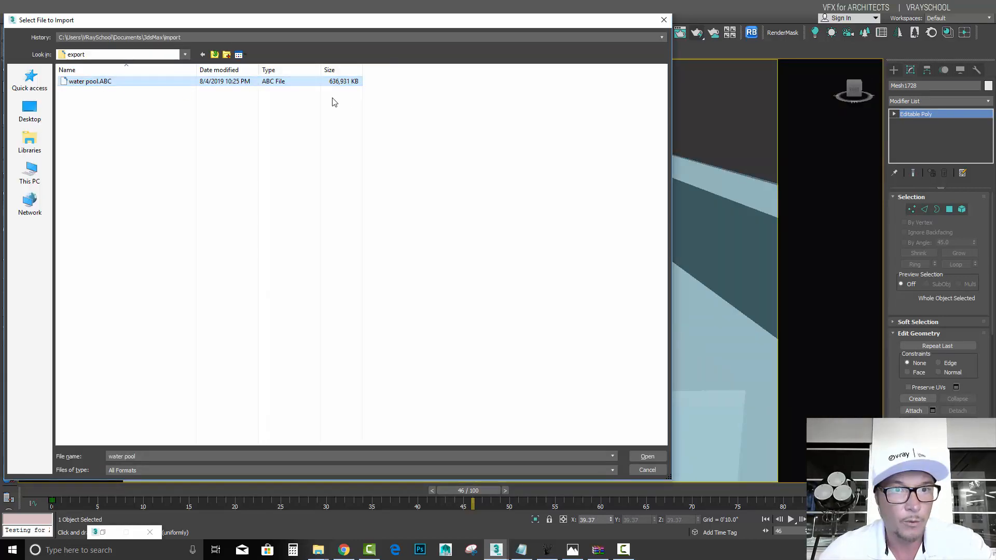
Import the water pool.ABC file with the default Alembic import options
click(647, 456)
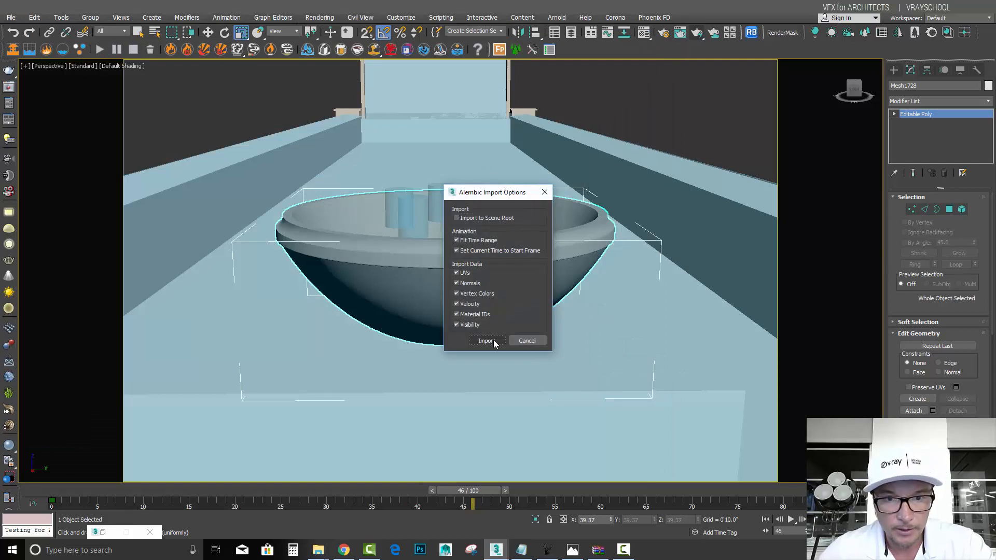
click(485, 340)
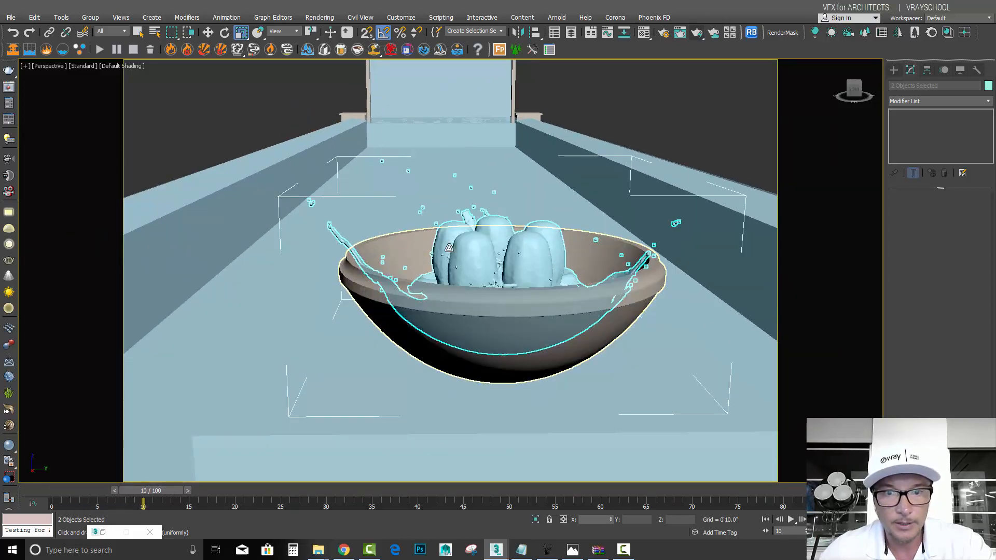
Scrub the time slider through the animation to watch the water splash and spill out
drag(143, 502, 78, 503)
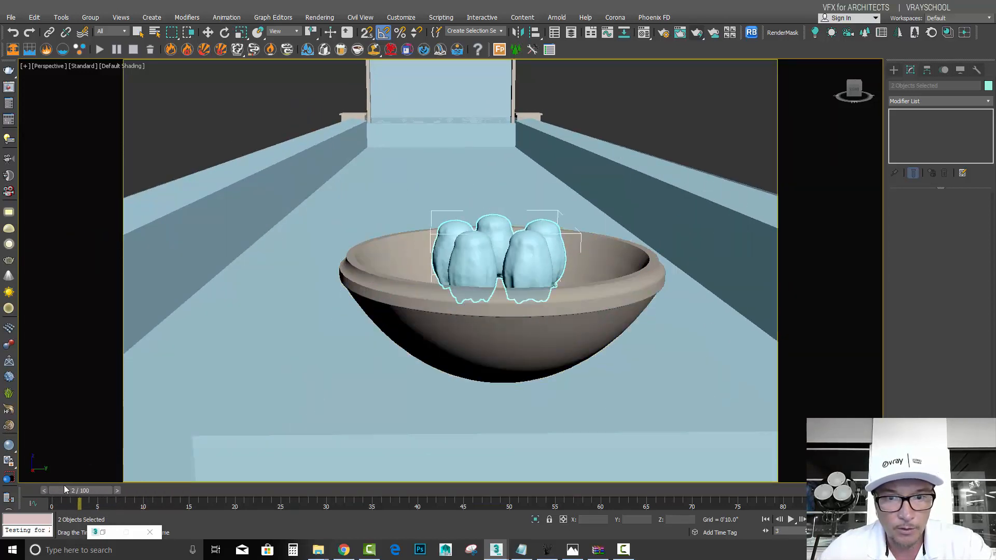
drag(76, 502, 162, 502)
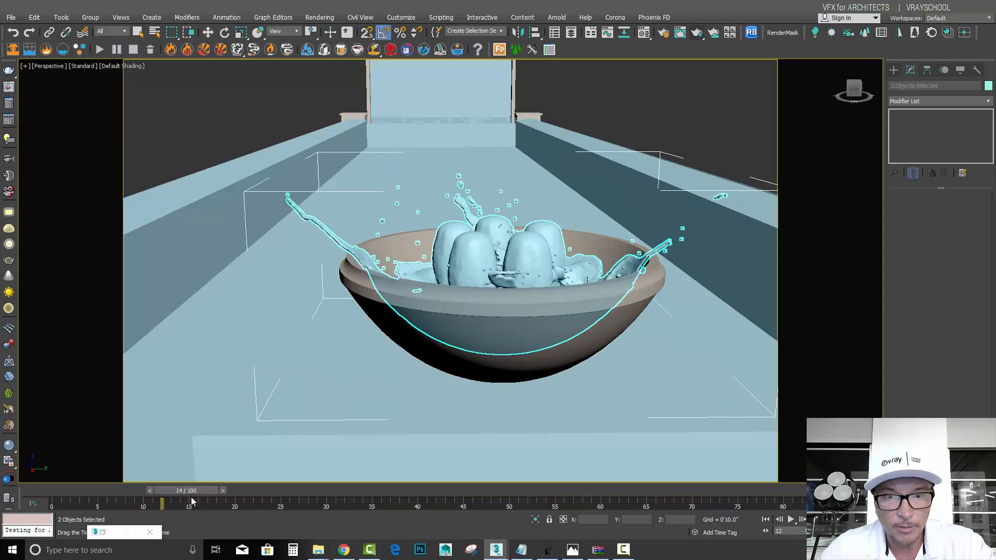
drag(162, 501, 316, 502)
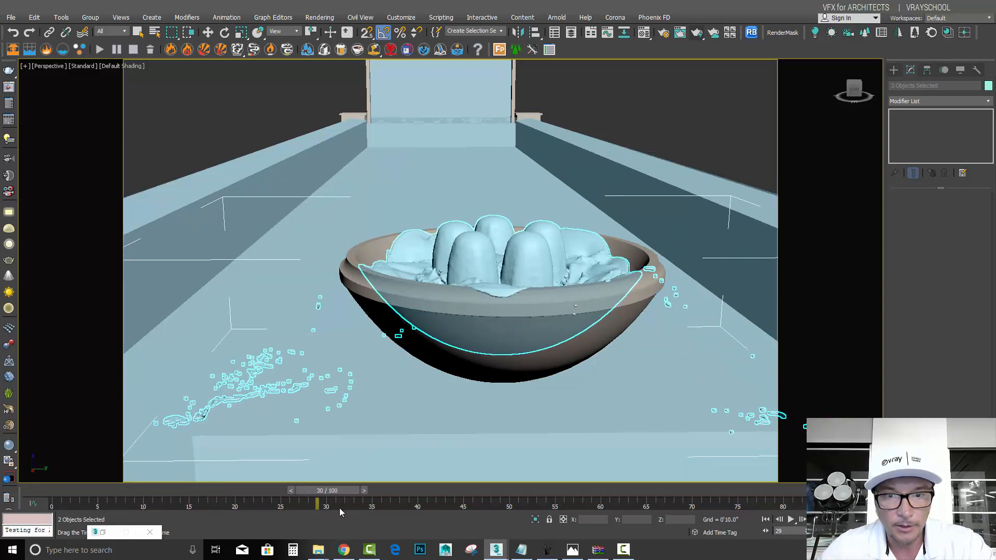
drag(317, 503, 426, 502)
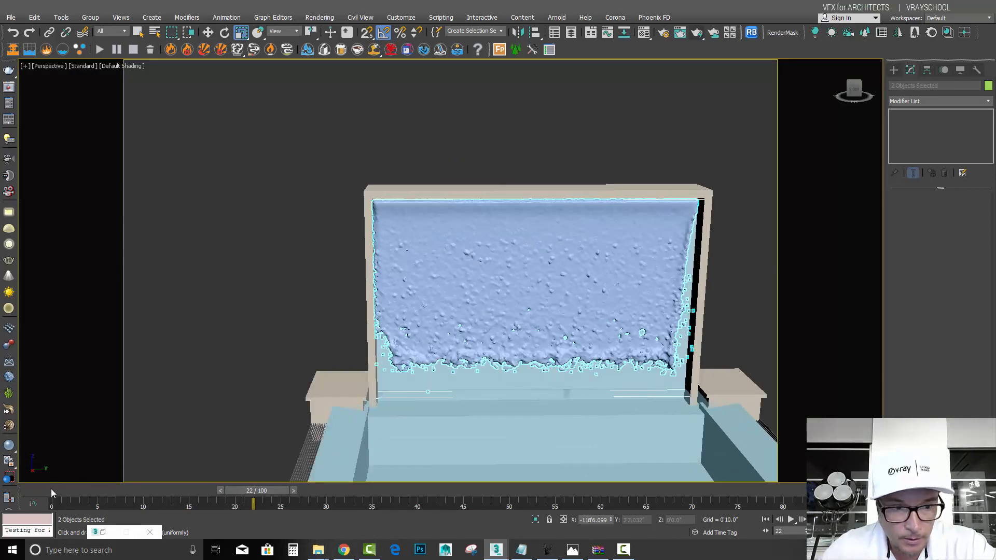
Rewind the animation near frame 0 and start importing another Alembic file
drag(253, 504, 170, 505)
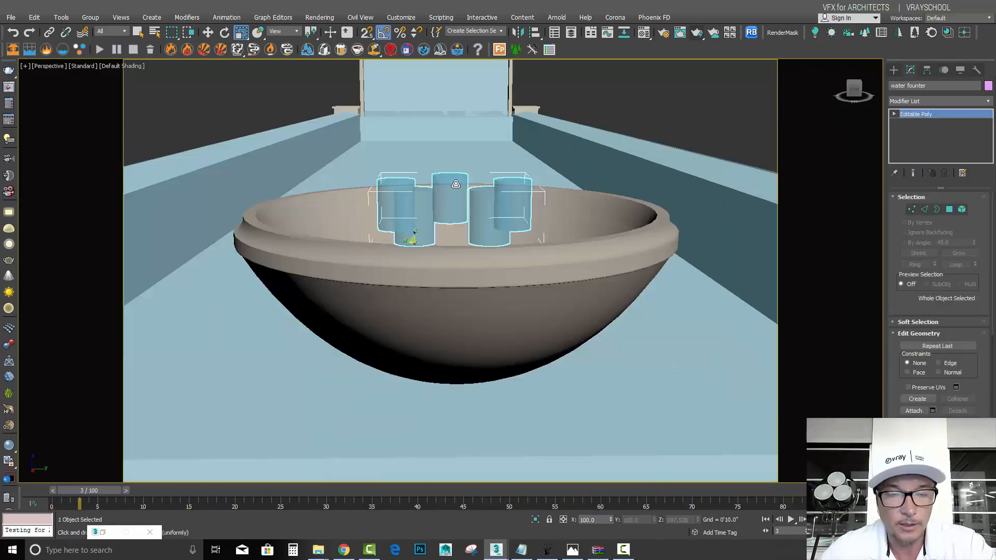
click(11, 18)
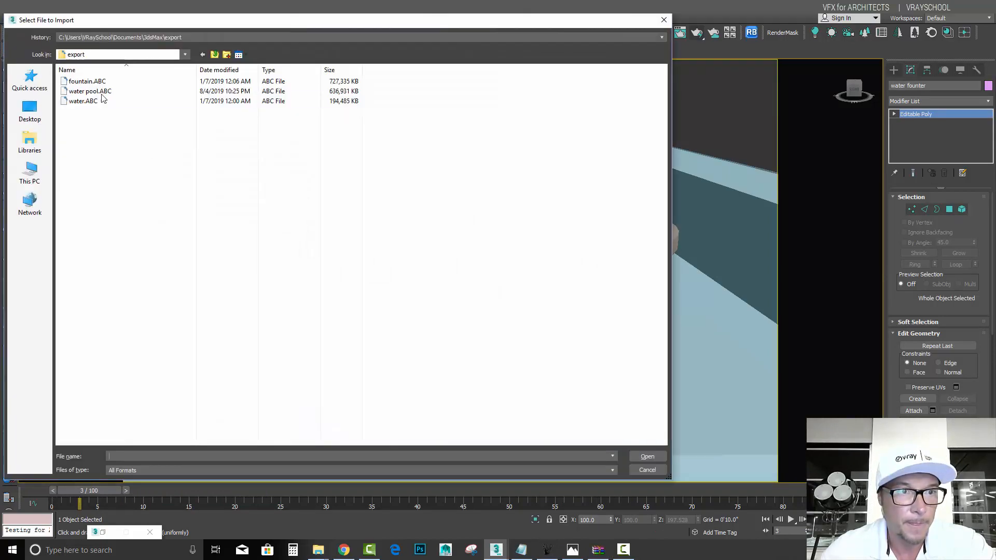
Import the fountain.ABC file with the default Alembic import options
click(646, 456)
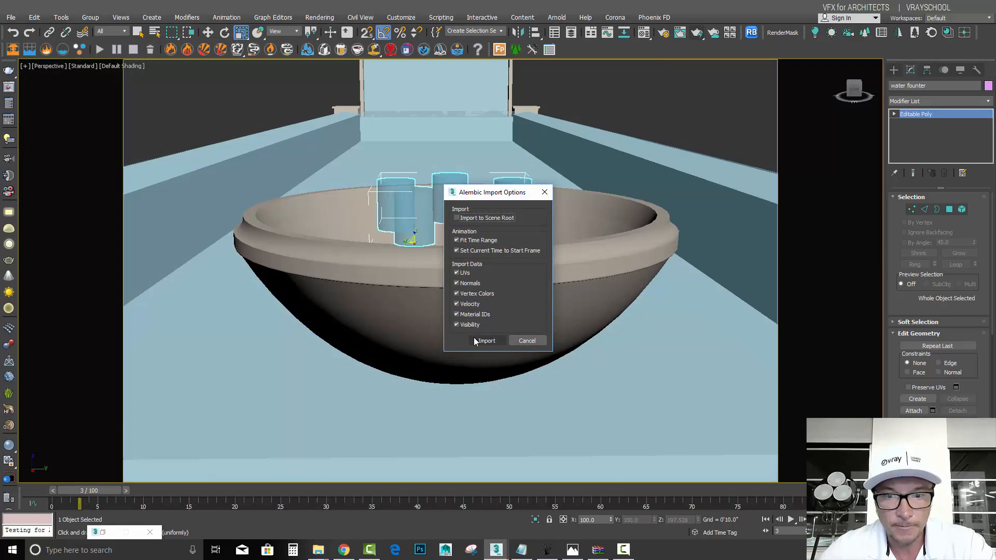
click(486, 340)
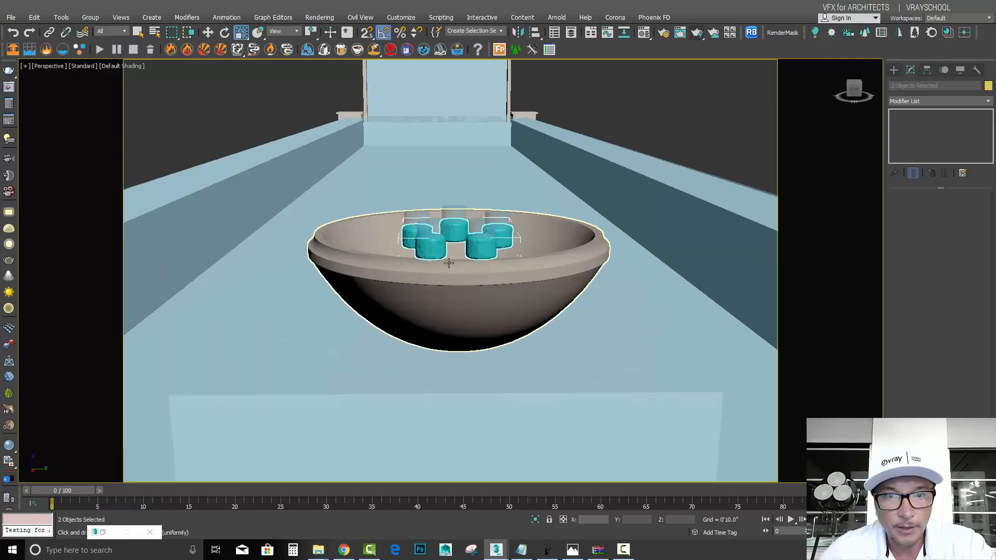
Scrub the time slider to preview the water rising from the jets and overflowing the bowl
drag(51, 504, 98, 504)
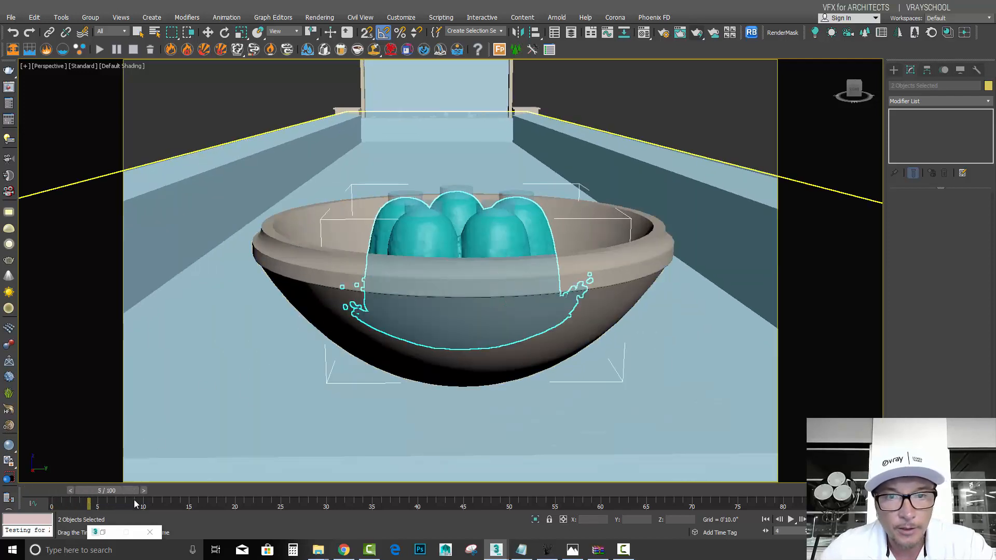
drag(99, 501, 201, 502)
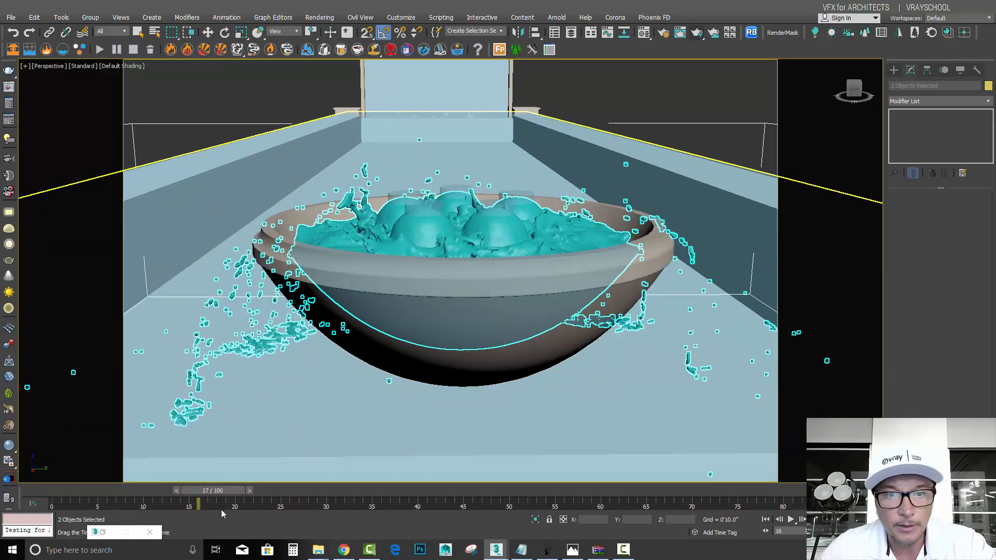
drag(199, 502, 279, 502)
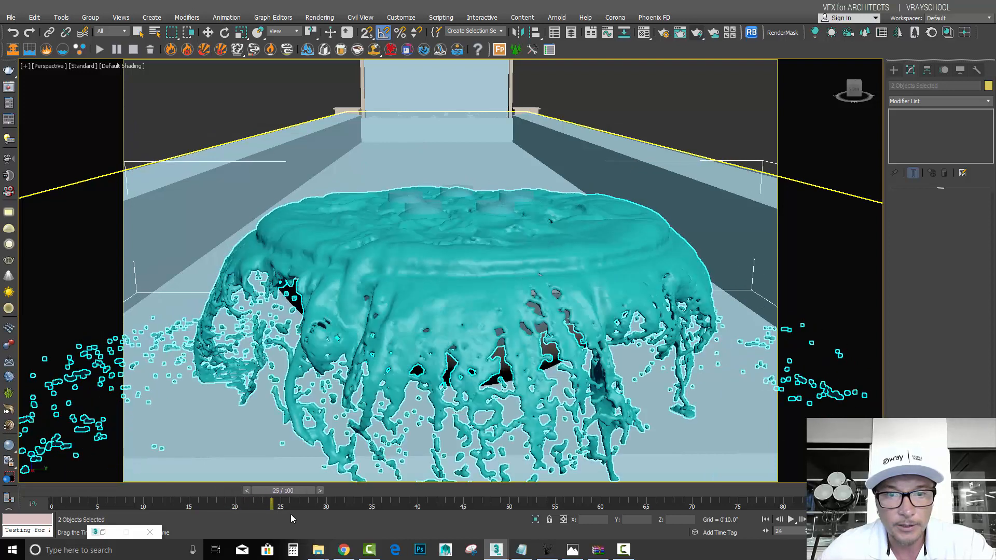
drag(280, 503, 308, 502)
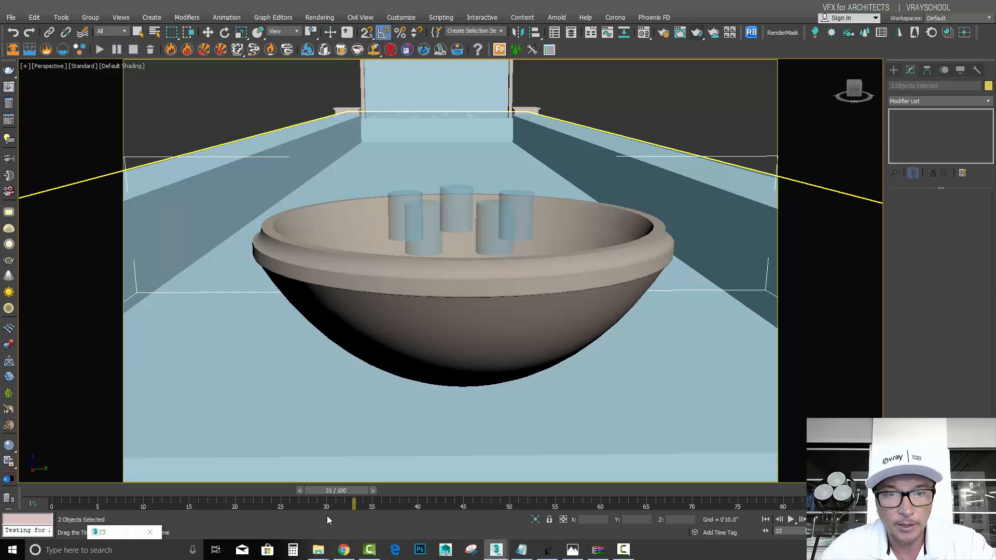
drag(353, 504, 308, 505)
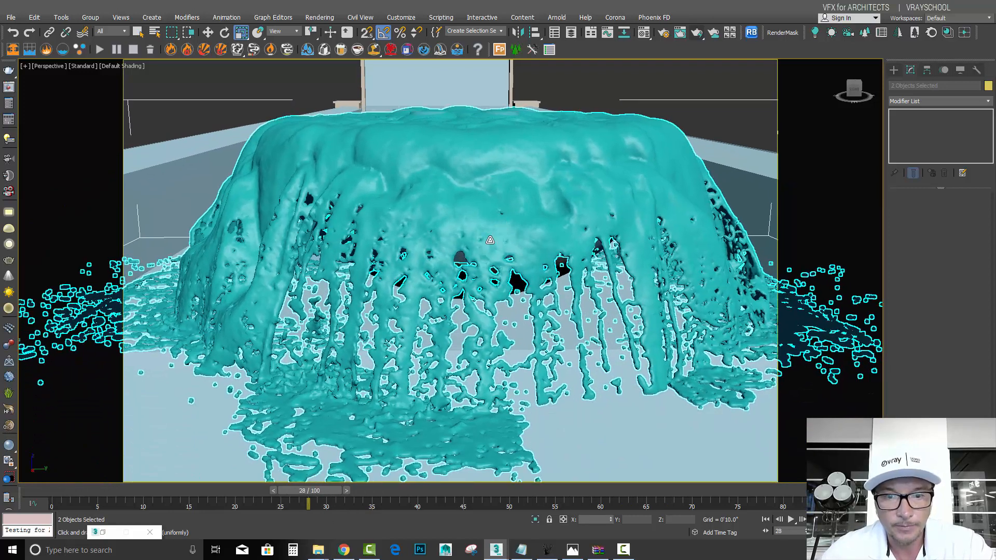
drag(308, 505, 308, 505)
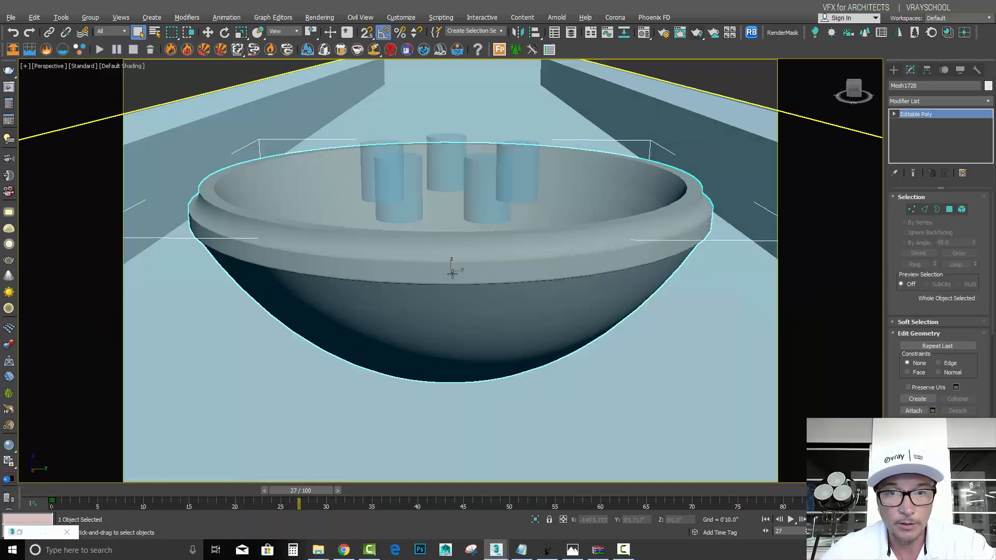
Switch to wireframe shading and scrub back through several frames of the spill
drag(445, 273, 445, 266)
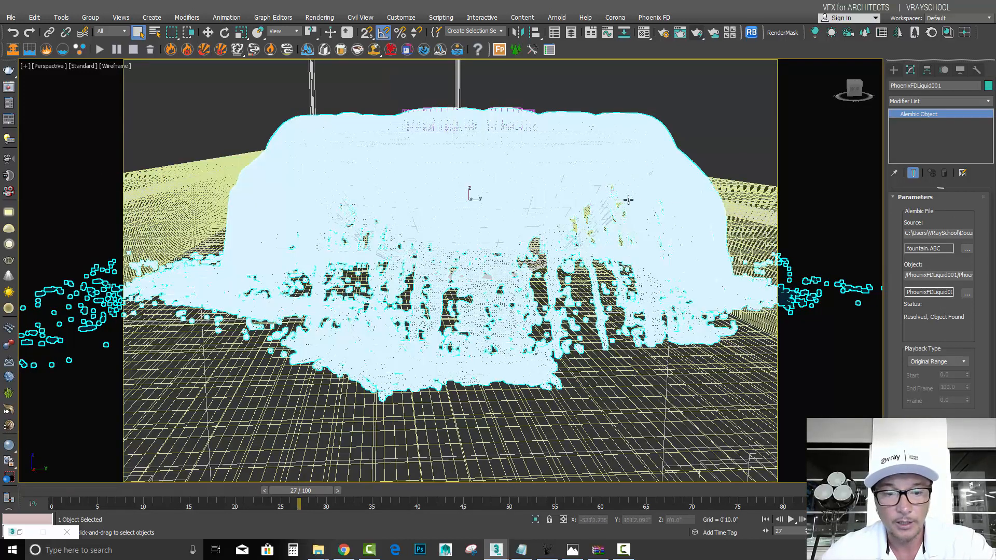
drag(299, 503, 208, 502)
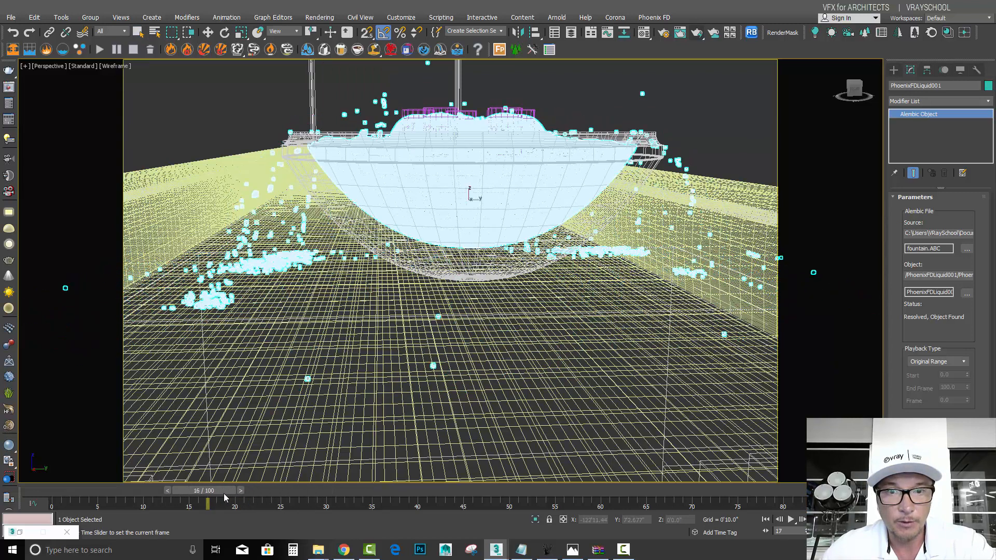
drag(209, 501, 281, 501)
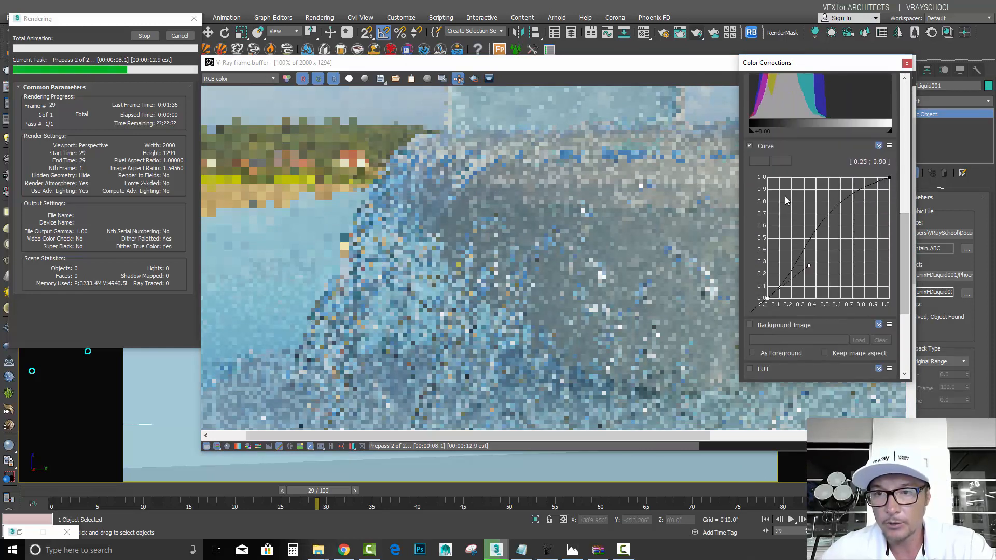
Pull a lower point of the frame buffer's colour curve down to darken the render's tones
drag(808, 265, 817, 273)
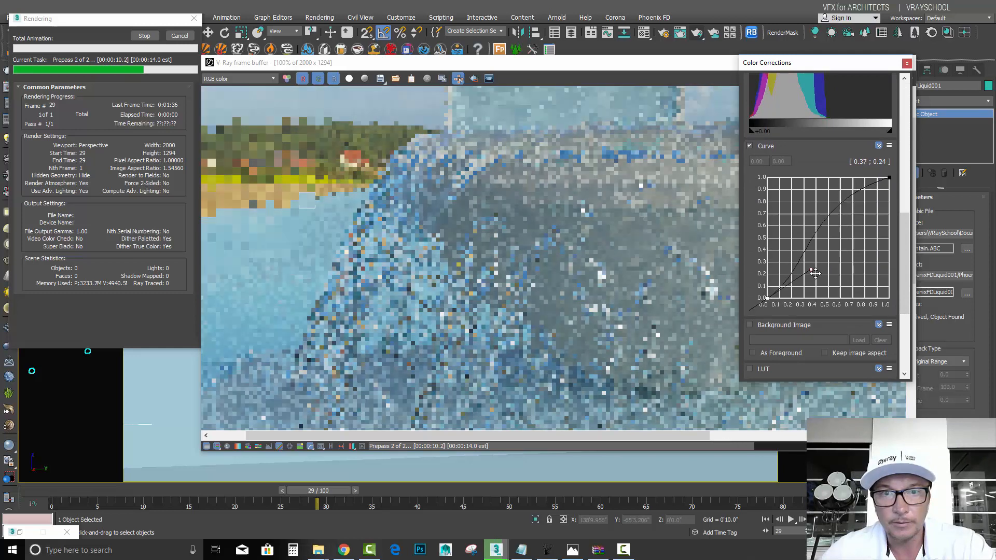
drag(815, 273, 809, 262)
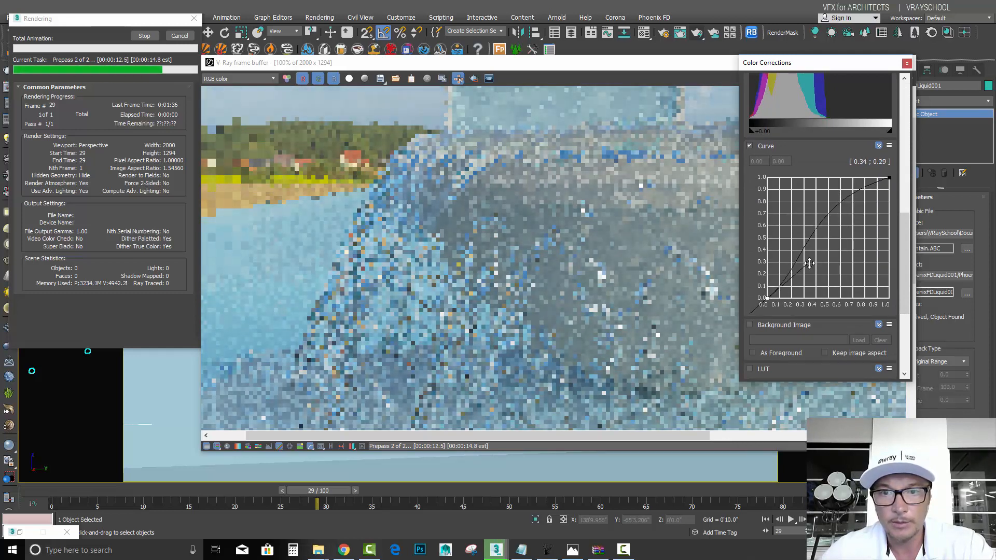
drag(809, 263, 810, 263)
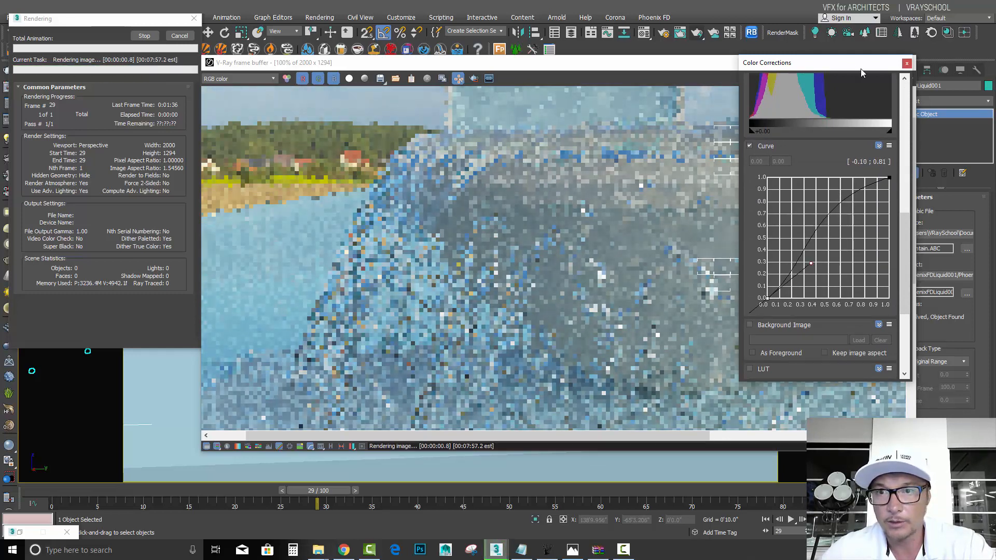